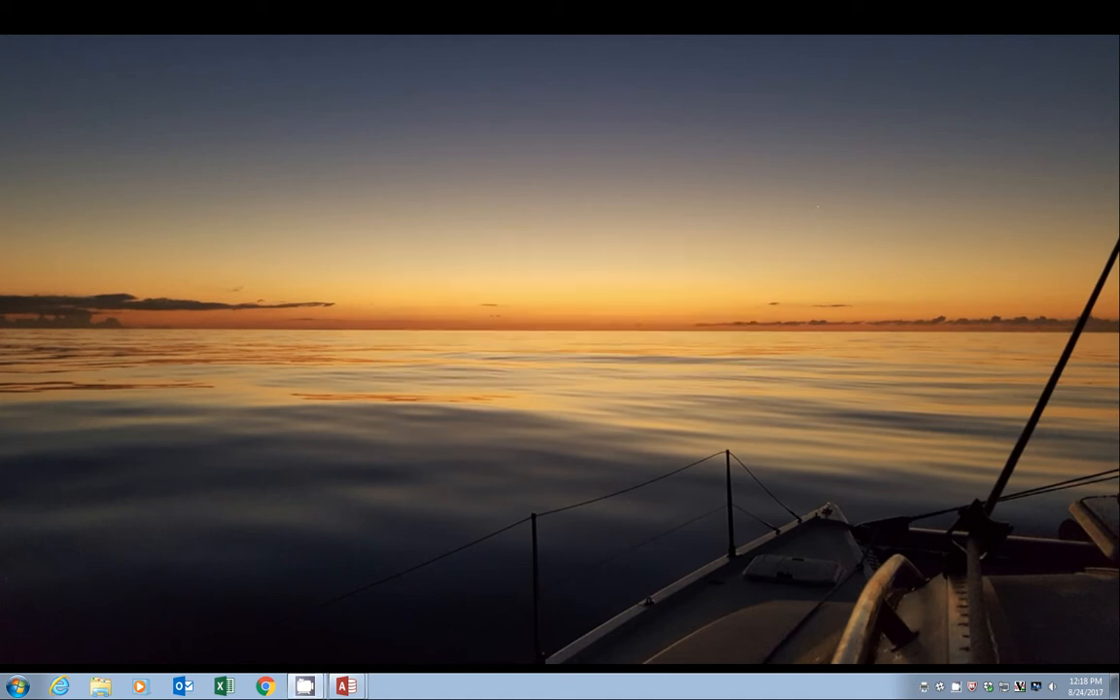
pyautogui.moveTo(56, 588)
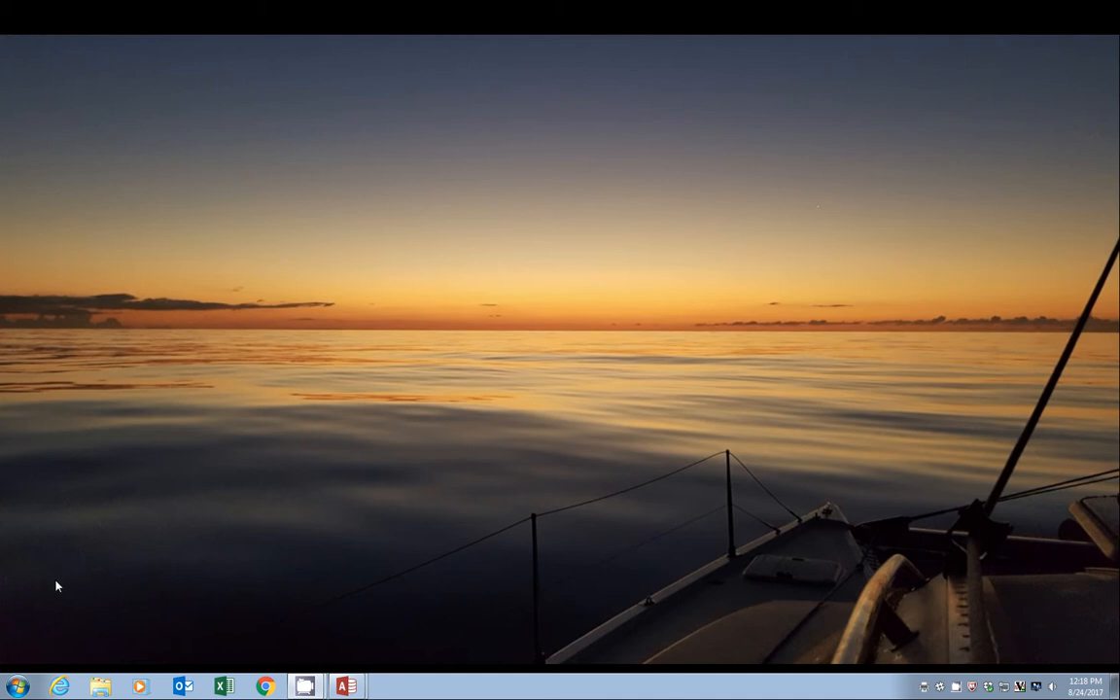
pyautogui.moveTo(46, 641)
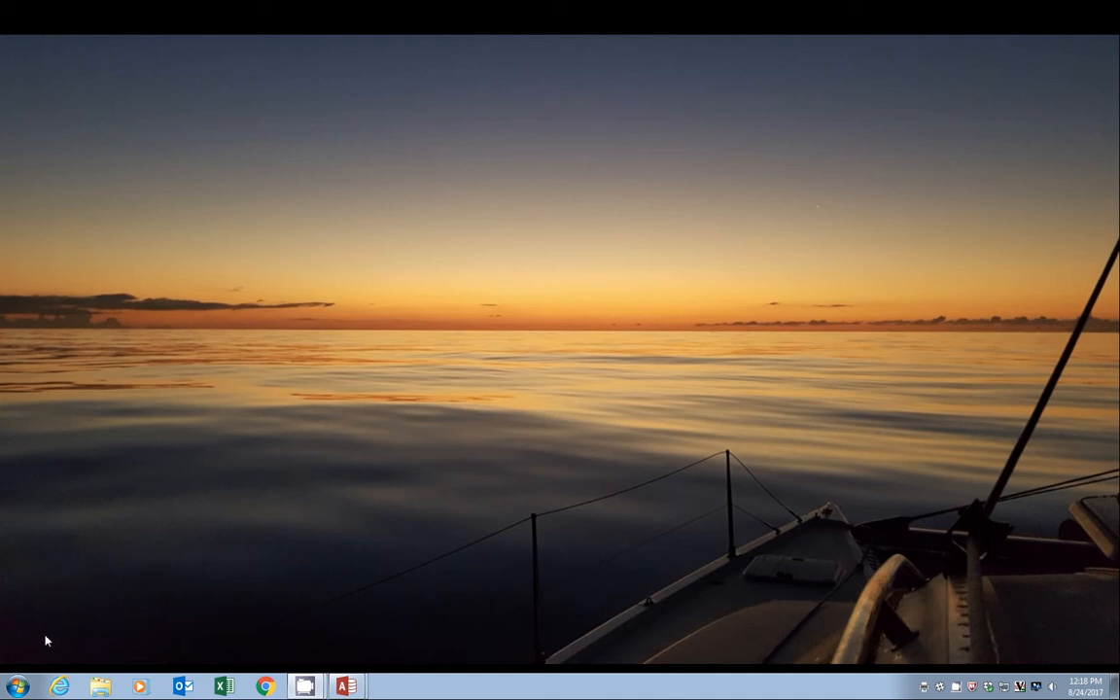
pyautogui.moveTo(17, 683)
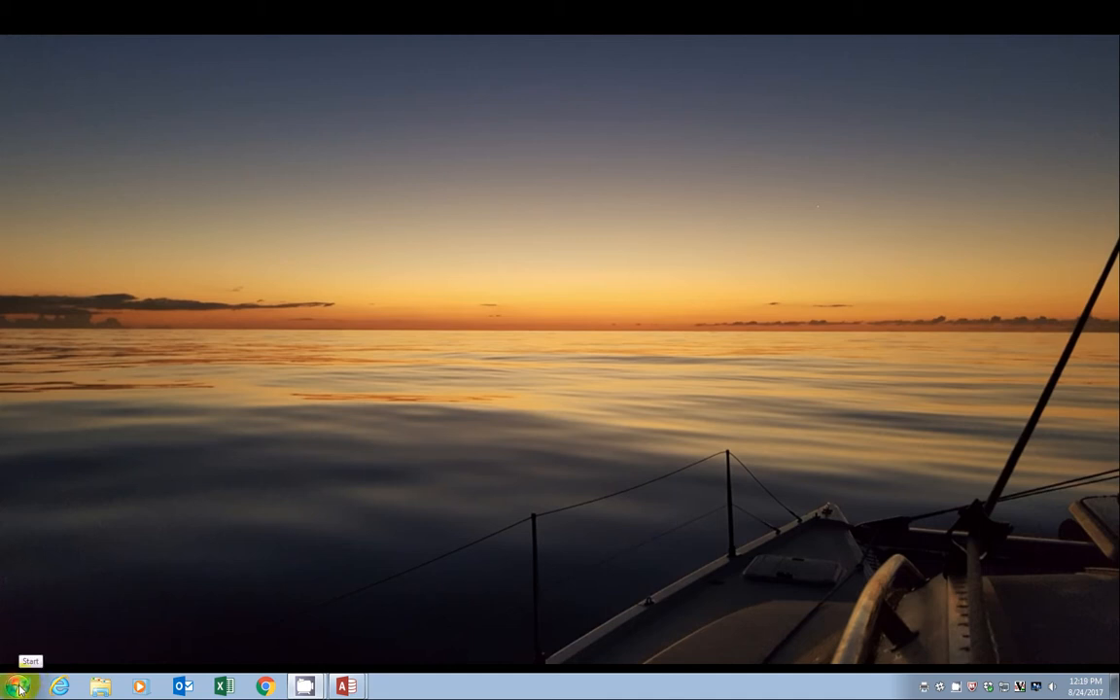
# Open the Windows Start menu to reach Access 2013
pyautogui.click(17, 684)
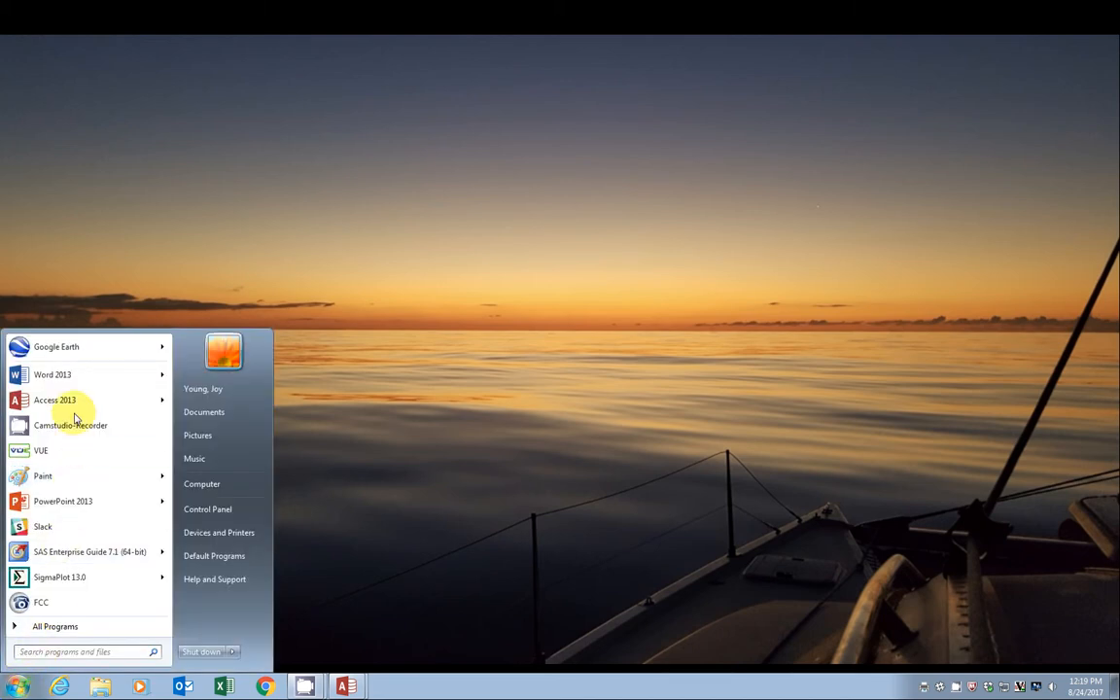
pyautogui.moveTo(55, 399)
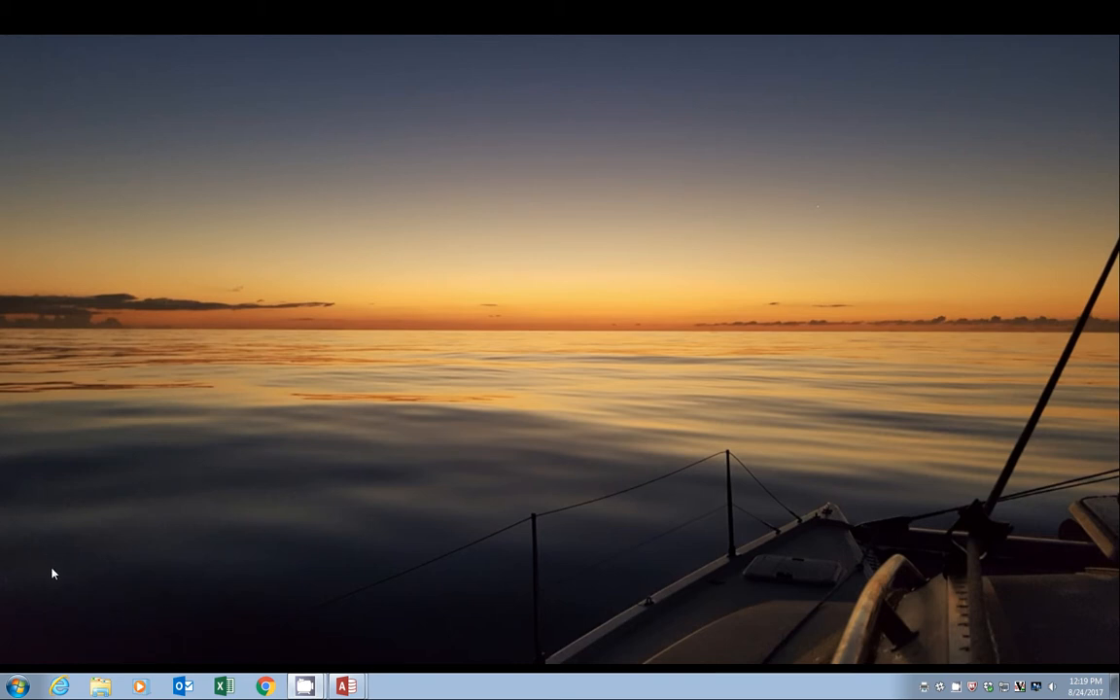
pyautogui.moveTo(346, 684)
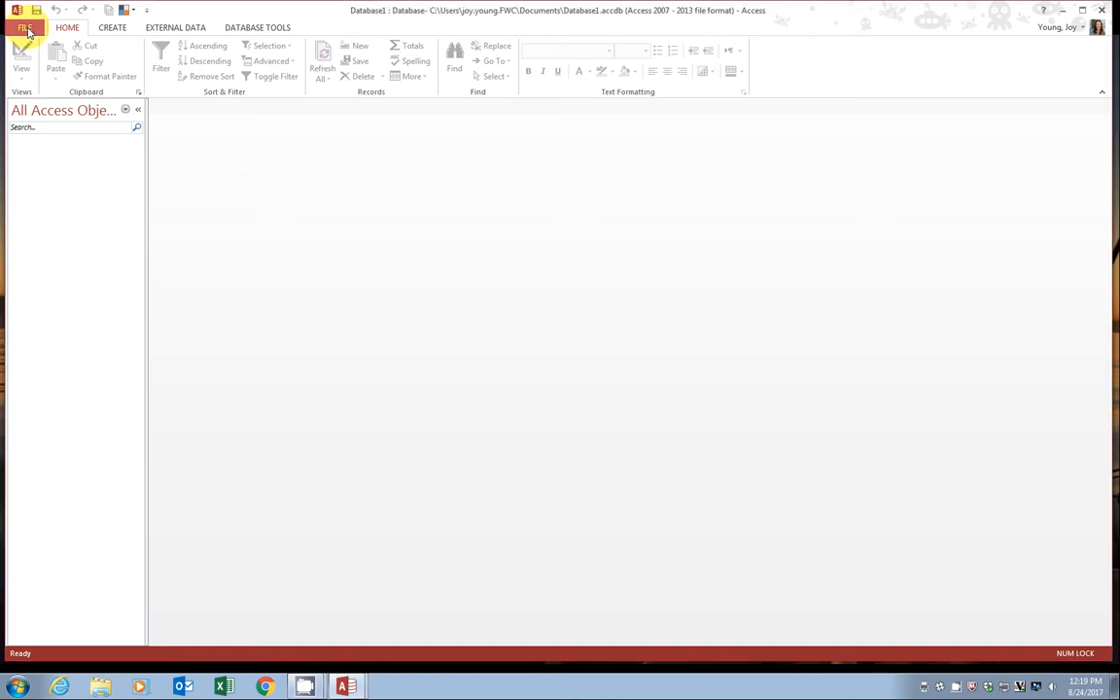
# Show the Trust Center page in the Access Options dialog
pyautogui.click(41, 17)
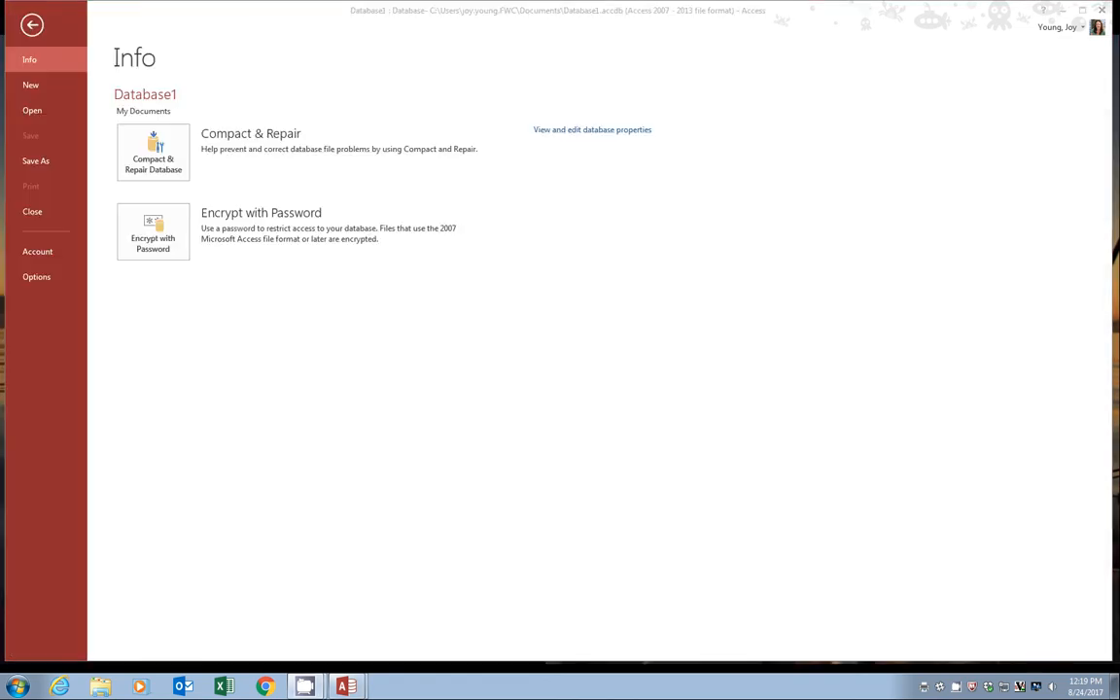
pyautogui.moveTo(36, 283)
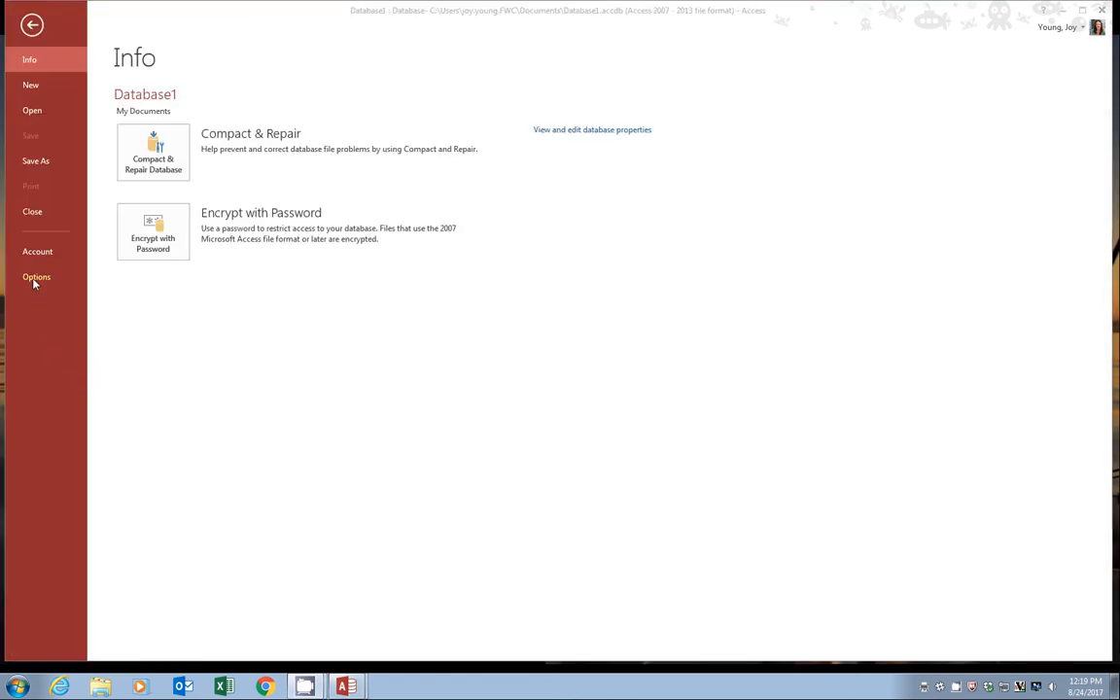
pyautogui.click(36, 277)
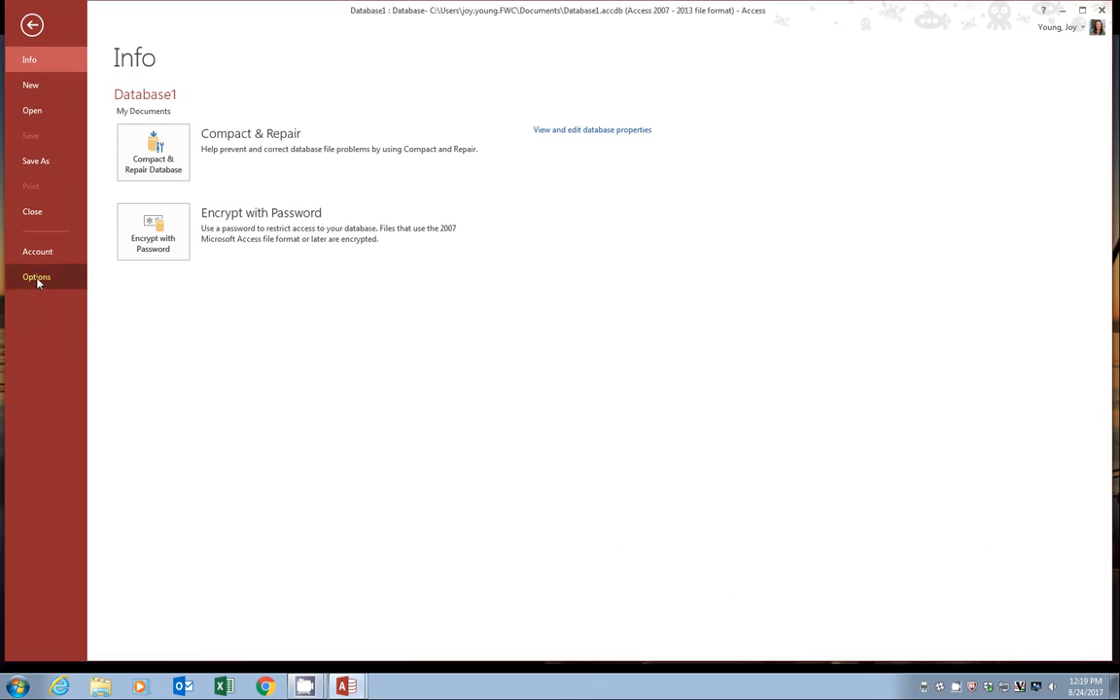
pyautogui.click(36, 277)
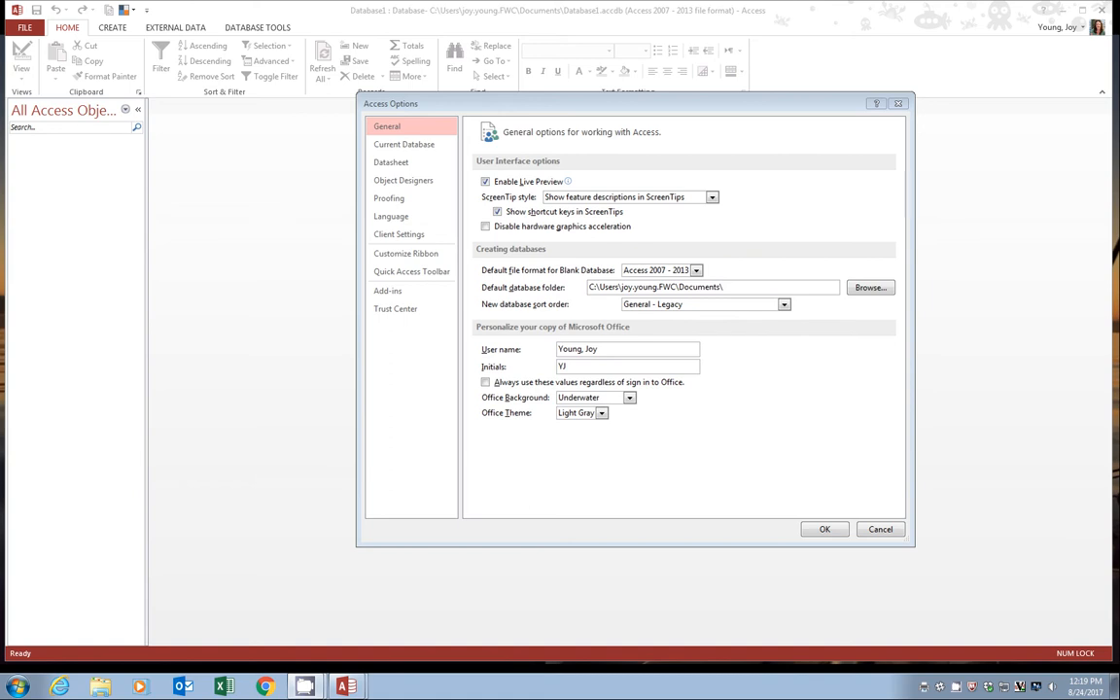
pyautogui.moveTo(405, 309)
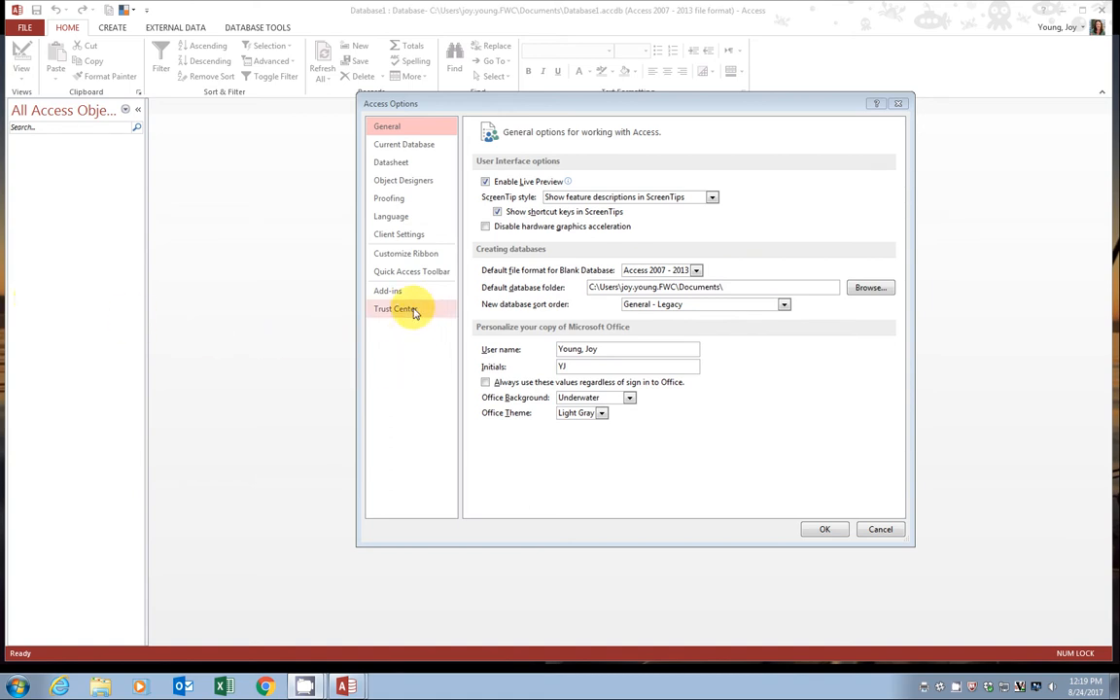
pyautogui.click(394, 308)
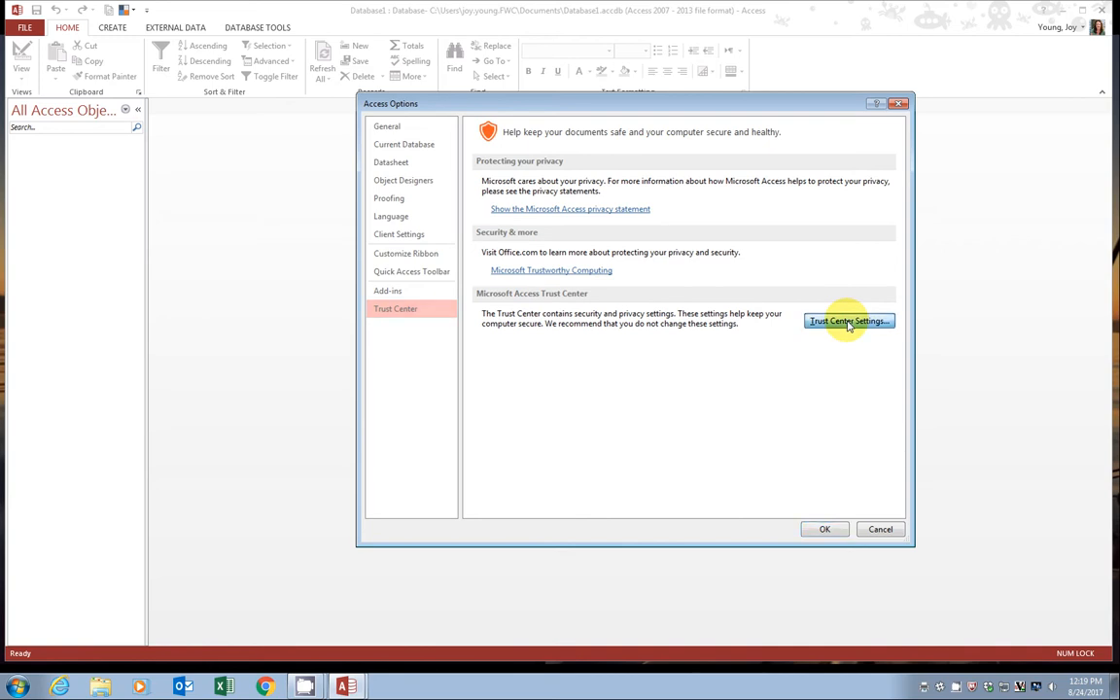
# Set Trust Center macro settings to enable all macros and close the dialogs
pyautogui.click(848, 321)
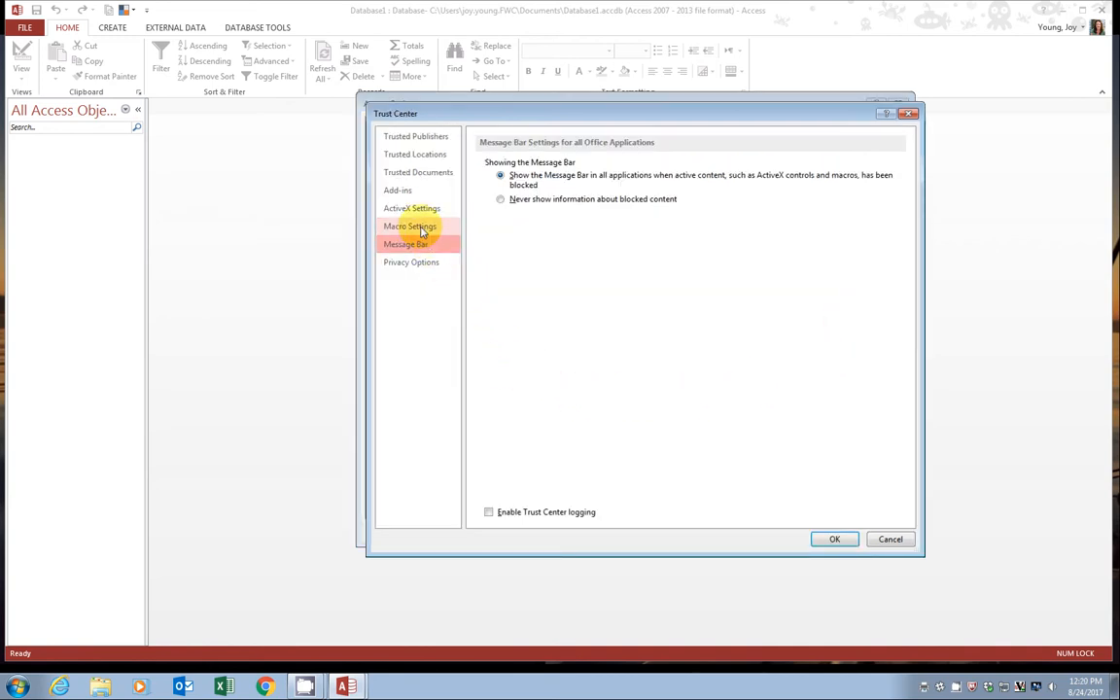
pyautogui.click(411, 227)
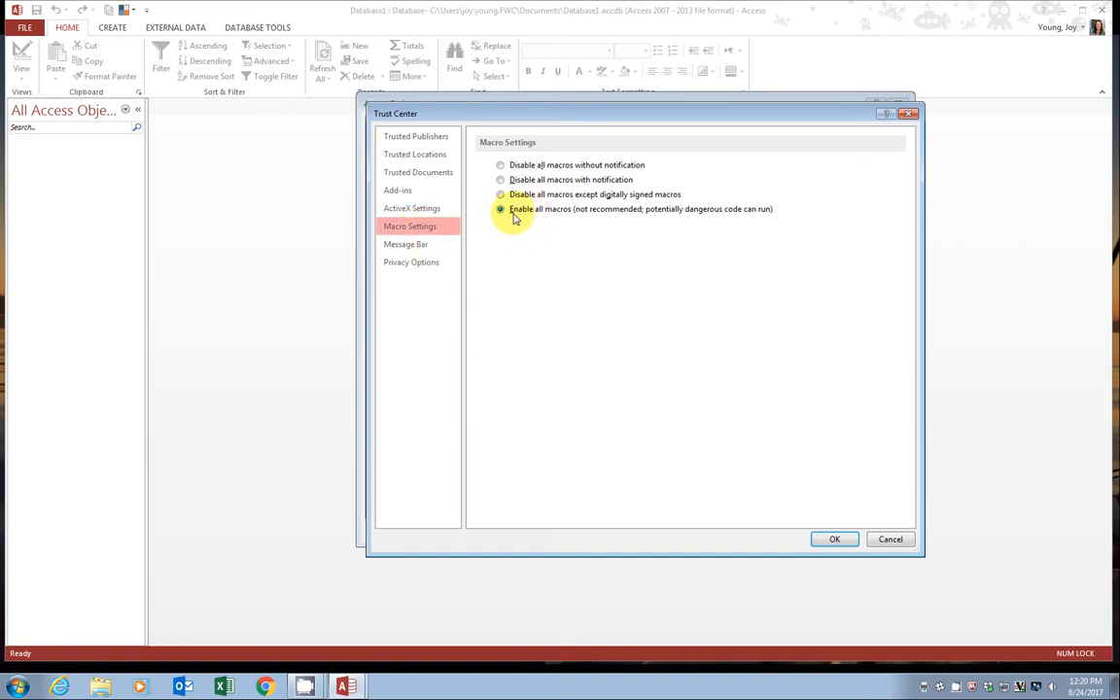
pyautogui.moveTo(532, 225)
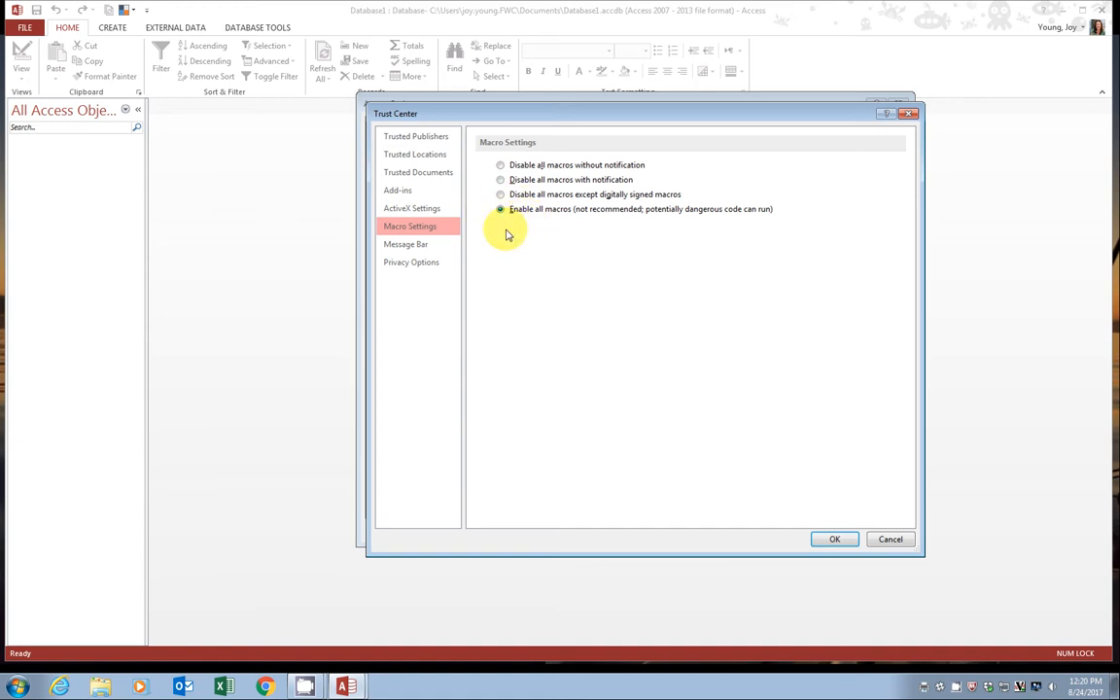
pyautogui.moveTo(520, 225)
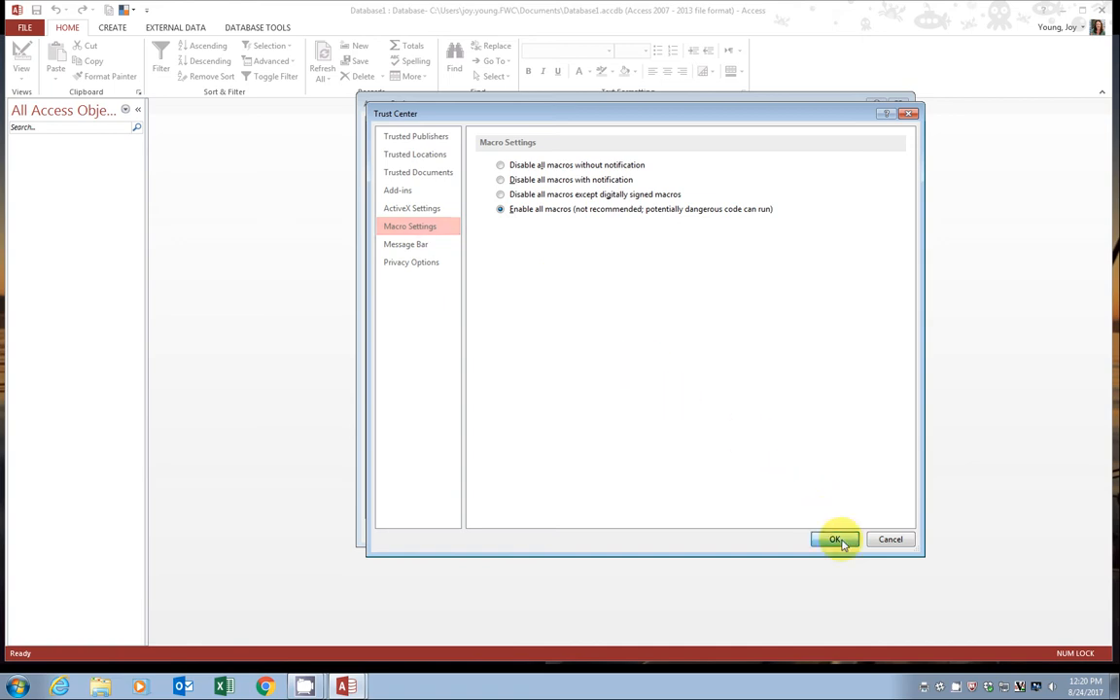
pyautogui.click(837, 539)
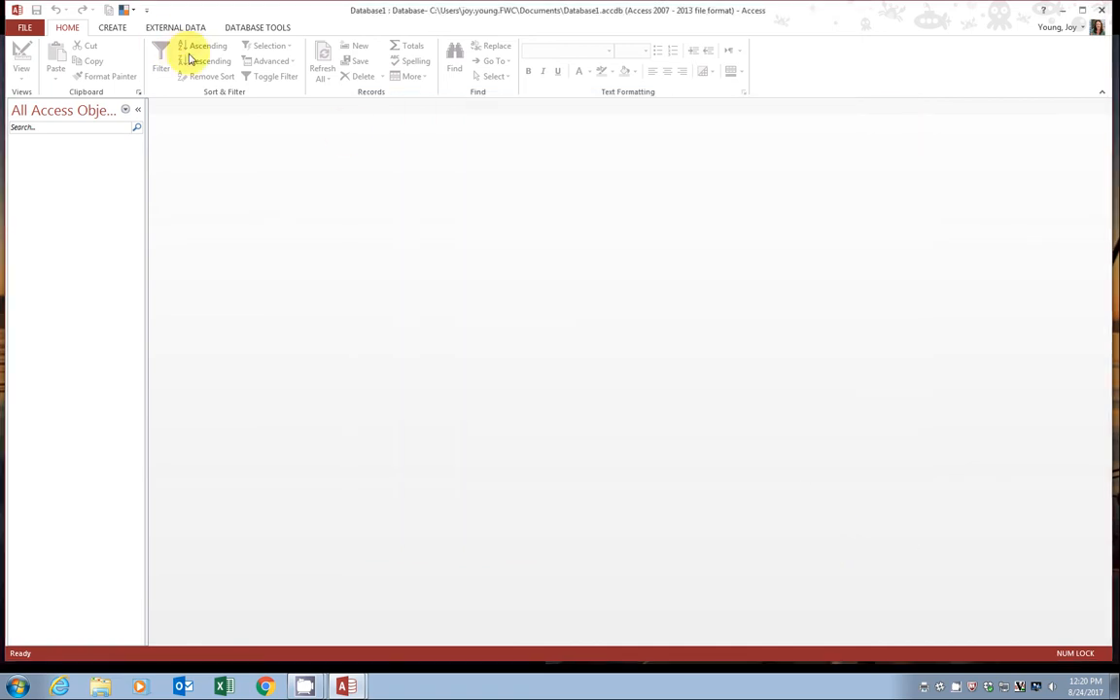
pyautogui.moveTo(896, 32)
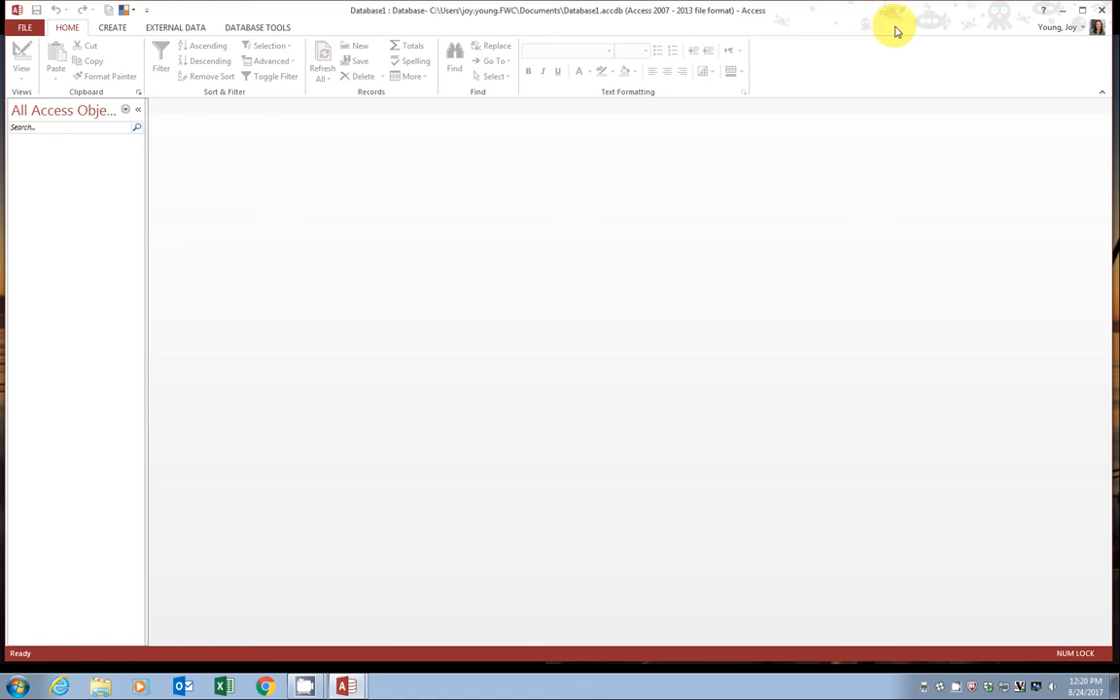
# Close the empty Access database window
pyautogui.click(1071, 11)
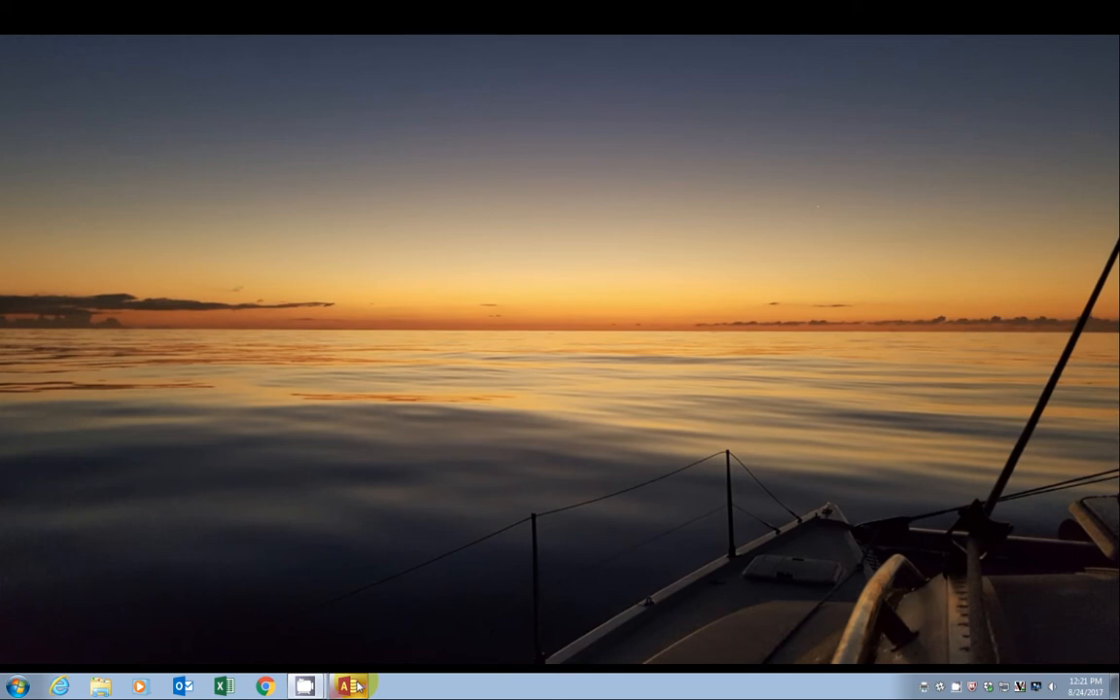
# Open 20170824_Blank_VEMBU.accdb from the taskbar and dismiss the Welcome disclaimer
pyautogui.click(348, 684)
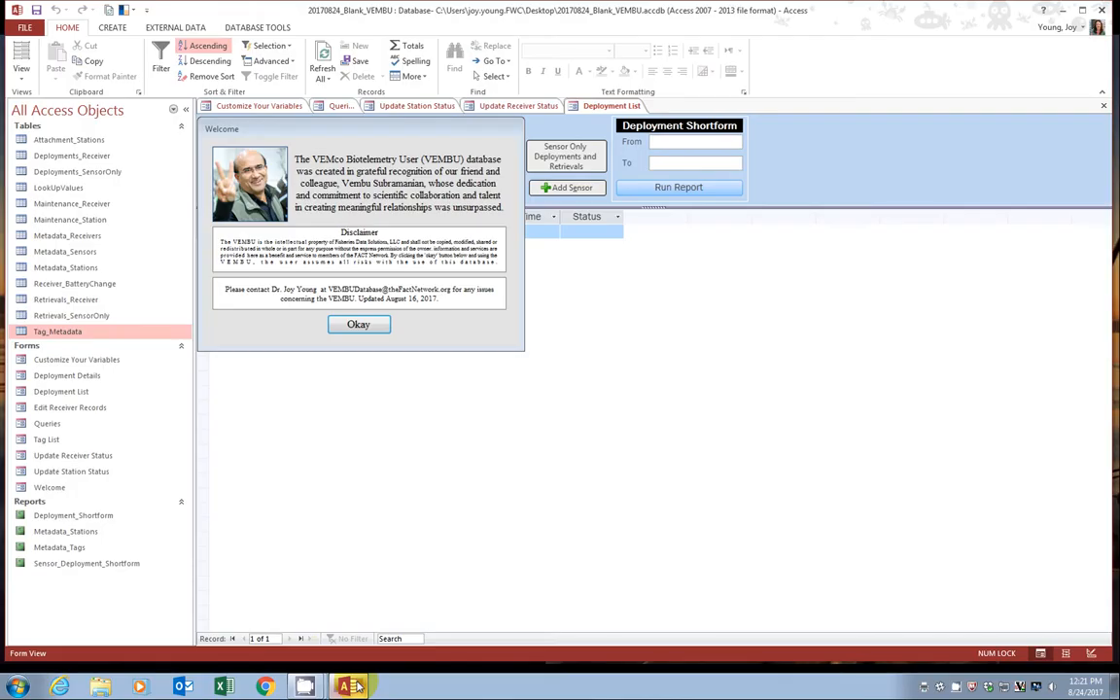
pyautogui.moveTo(525, 354)
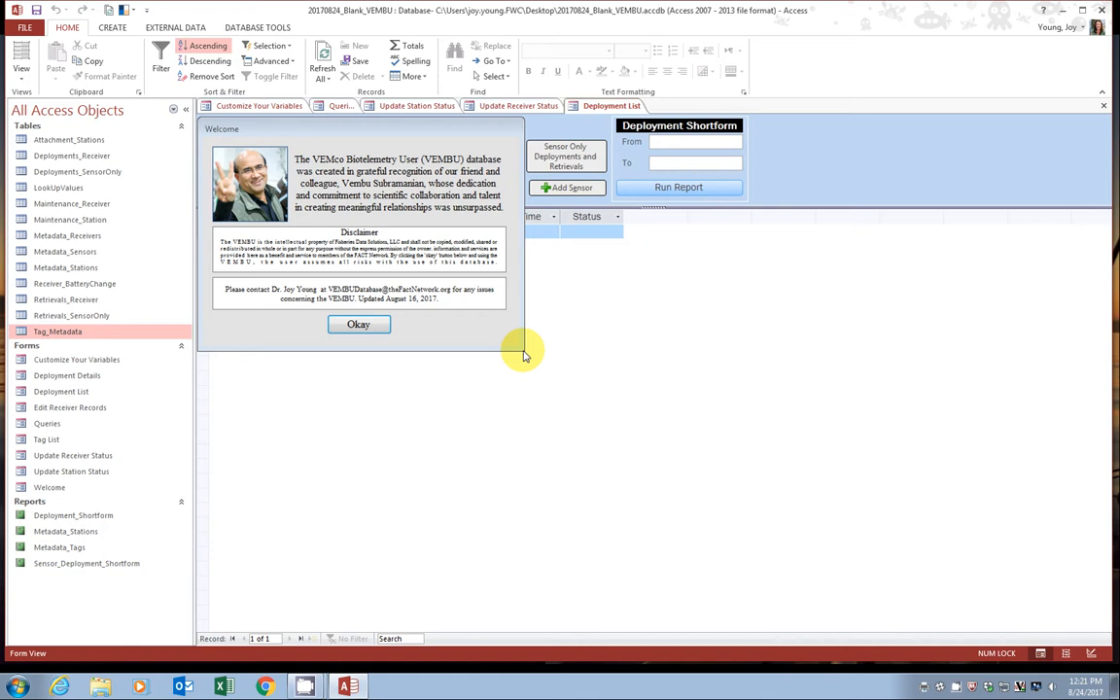
pyautogui.moveTo(436, 311)
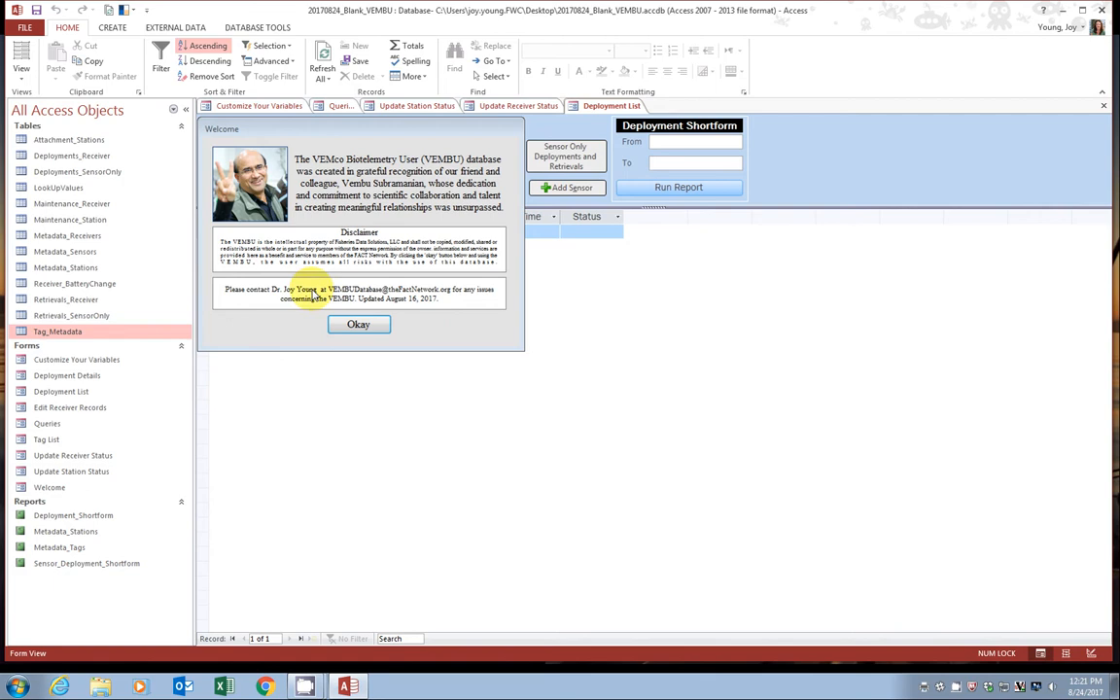
pyautogui.moveTo(425, 321)
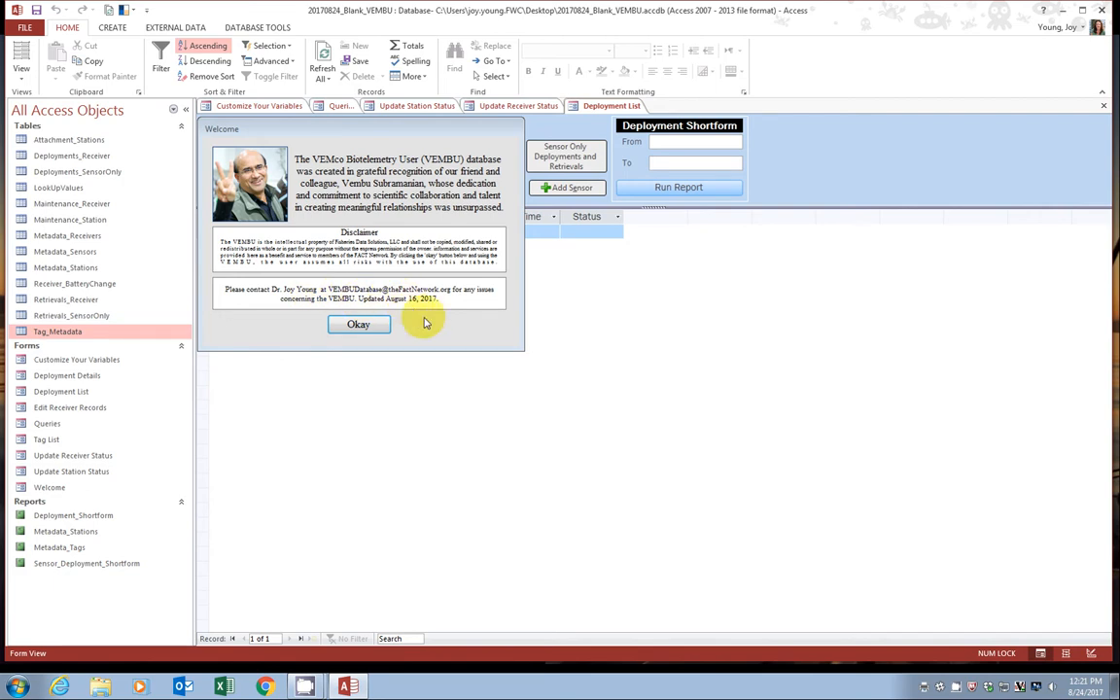
pyautogui.click(358, 324)
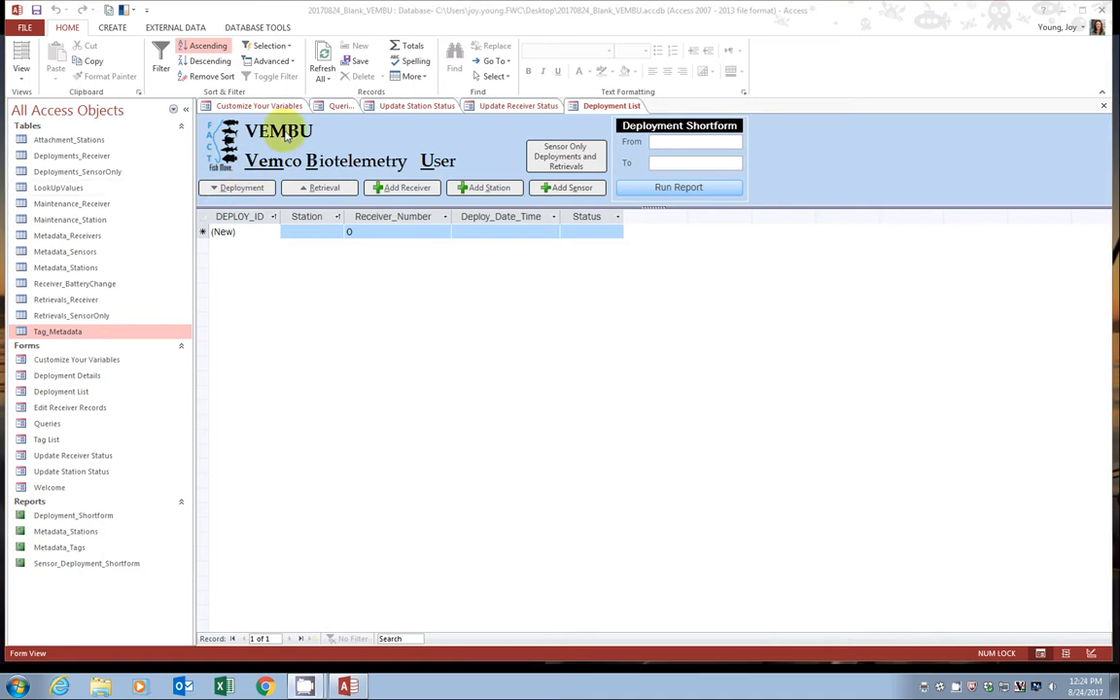
pyautogui.moveTo(582, 106)
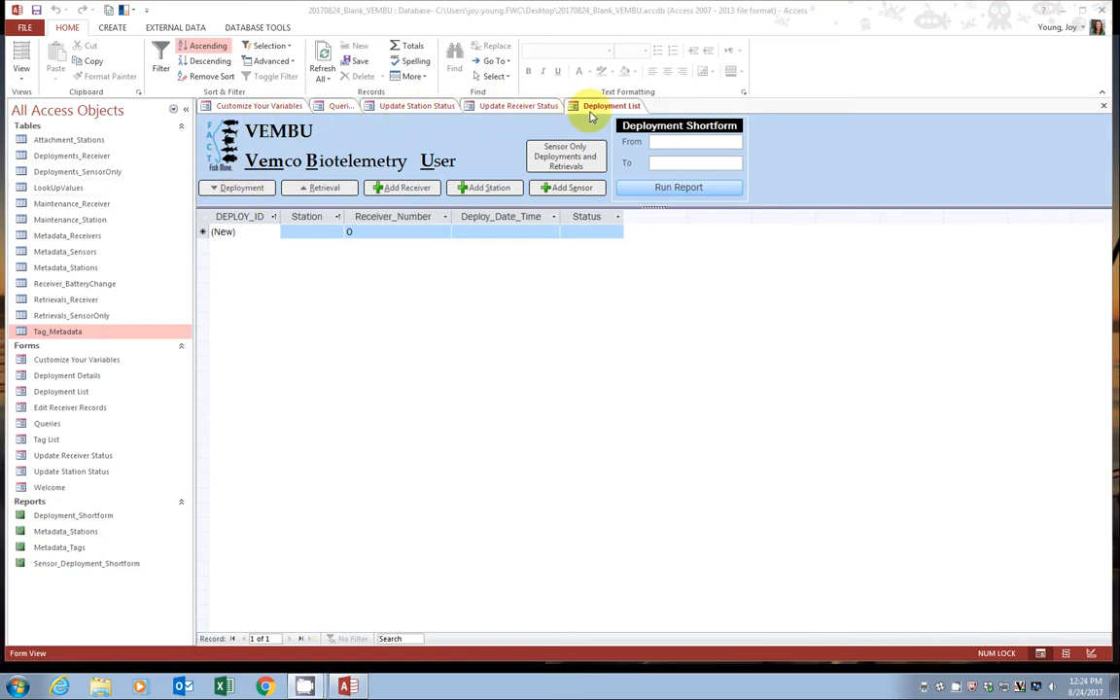
pyautogui.moveTo(595, 115)
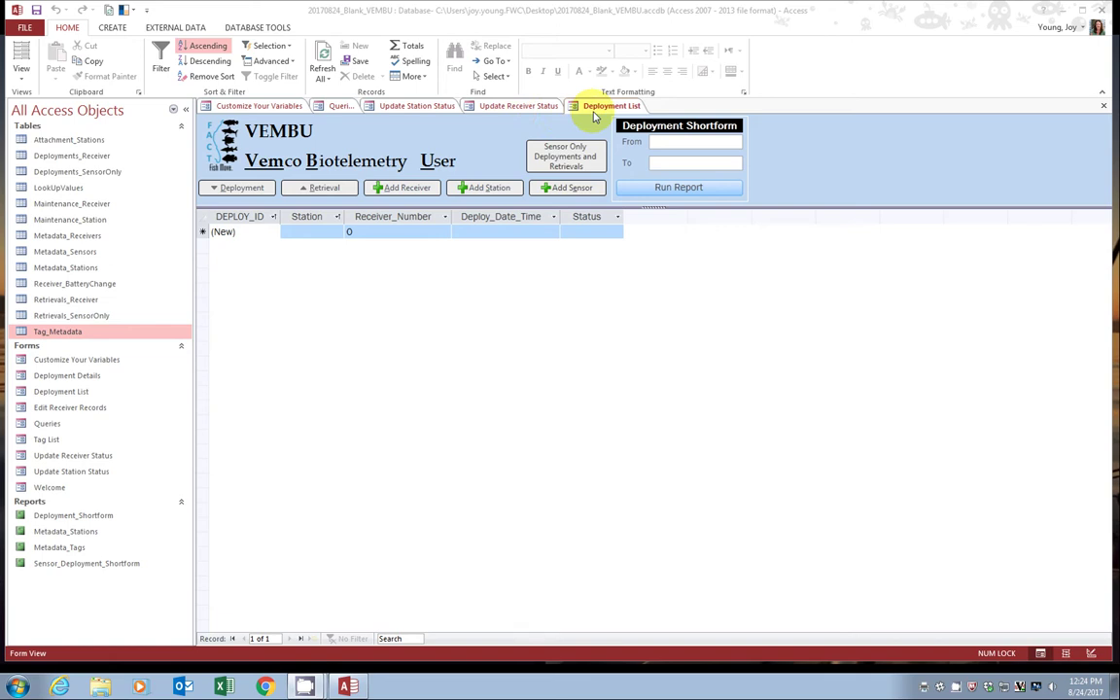
pyautogui.moveTo(543, 120)
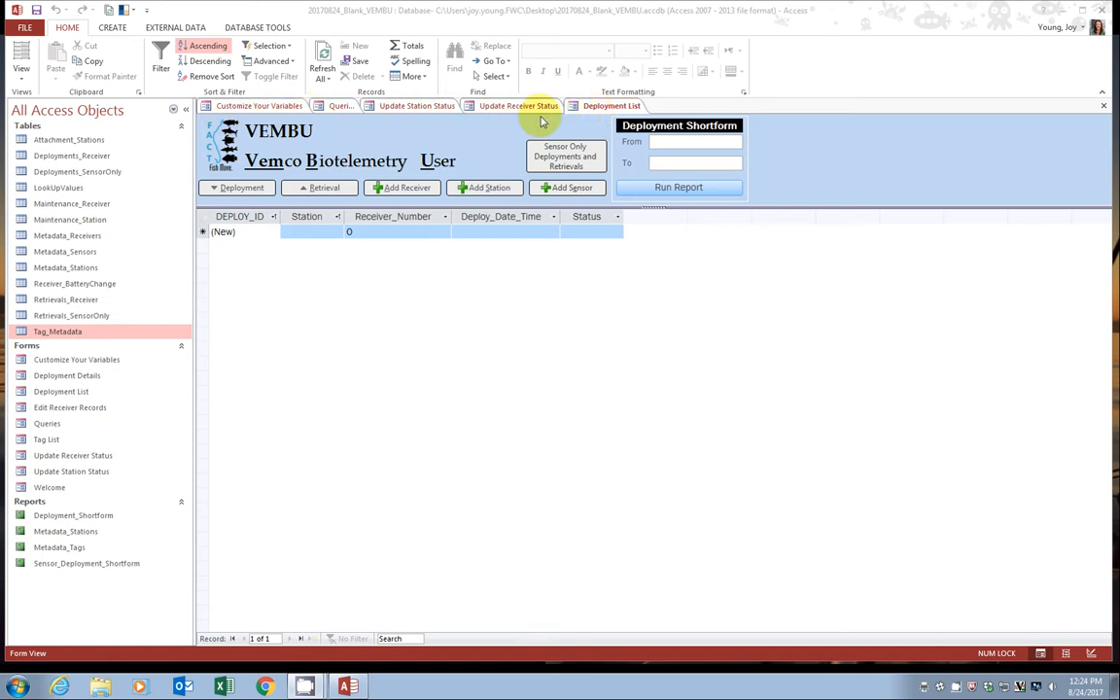
pyautogui.moveTo(197, 134)
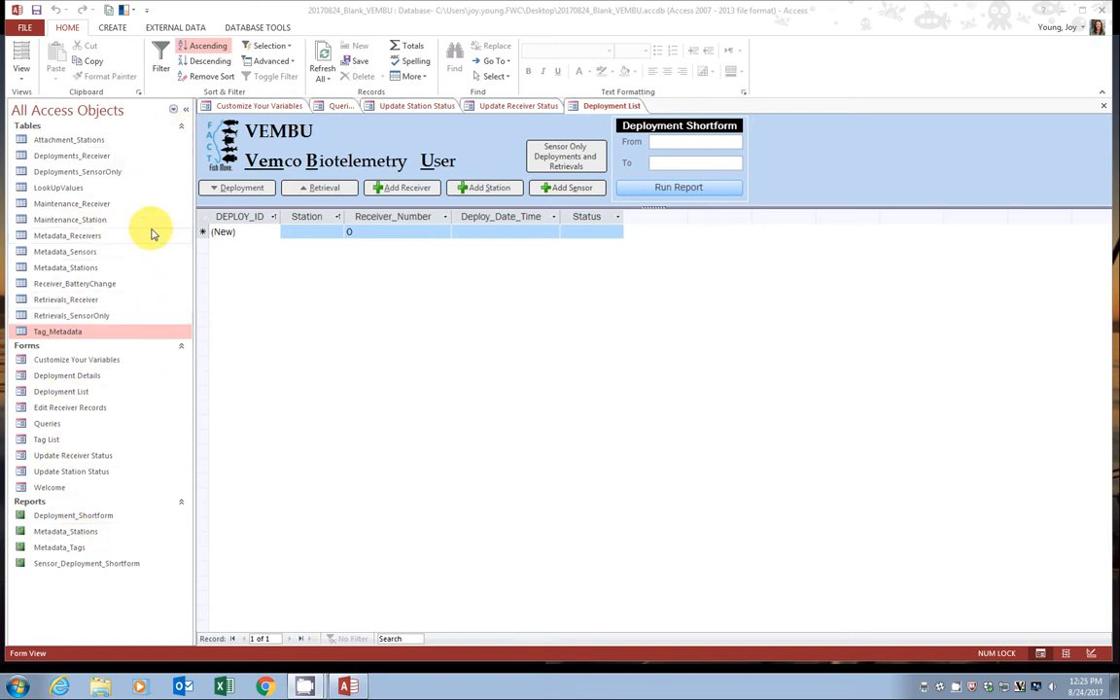
pyautogui.moveTo(54, 124)
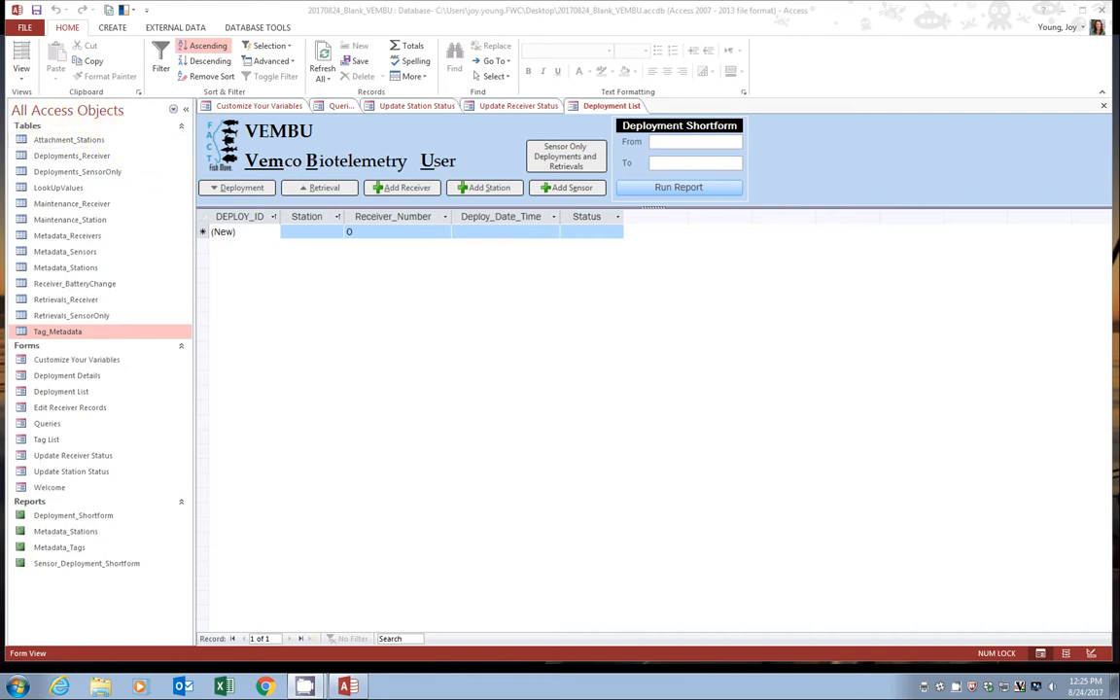
pyautogui.moveTo(54, 188)
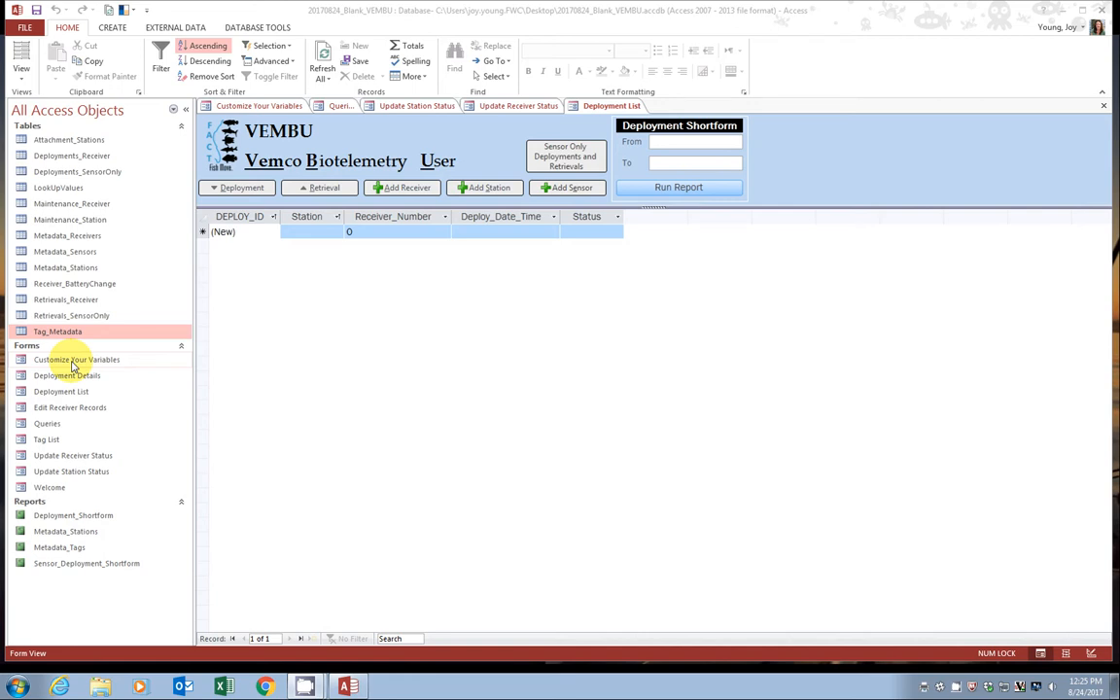
pyautogui.moveTo(98, 390)
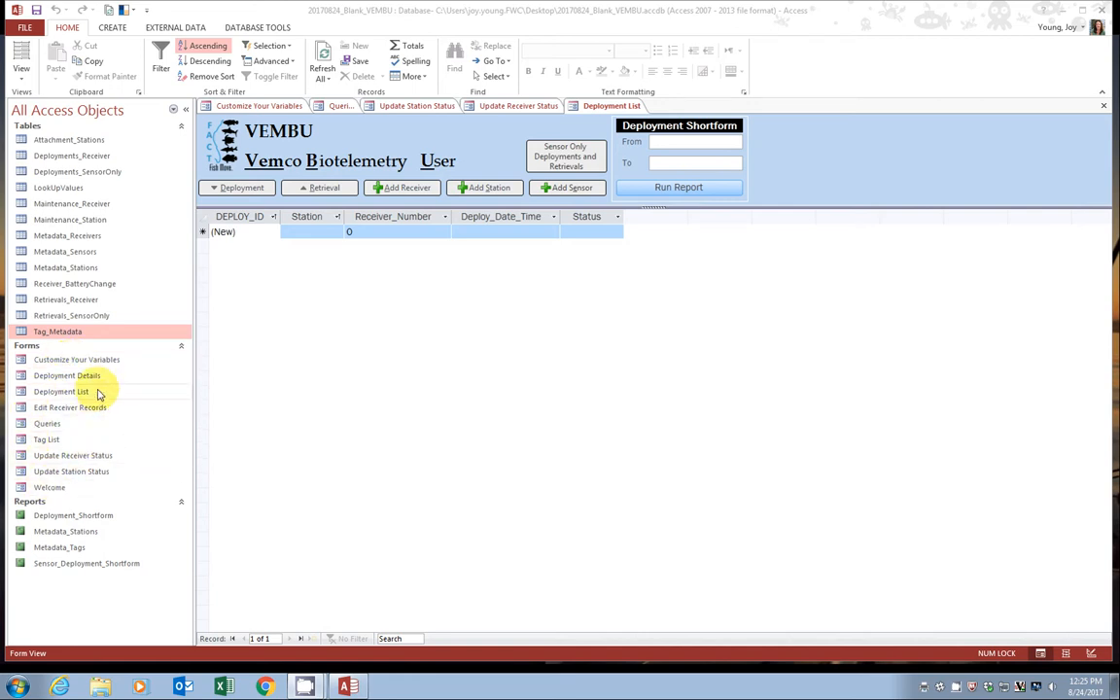
pyautogui.moveTo(77, 360)
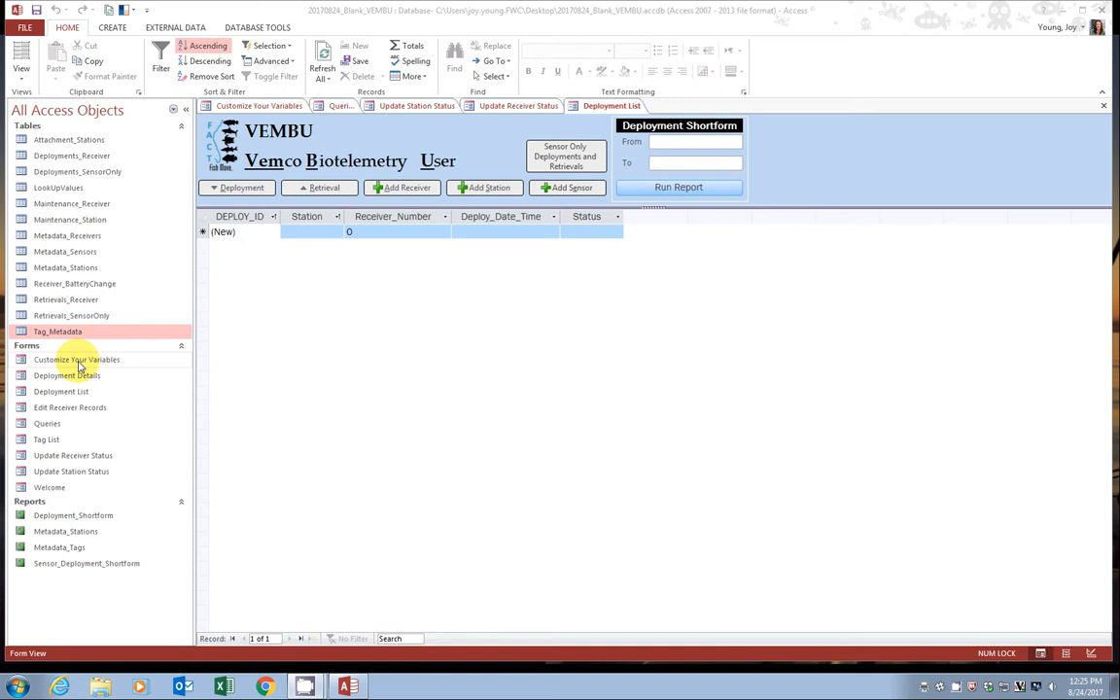
pyautogui.moveTo(95, 361)
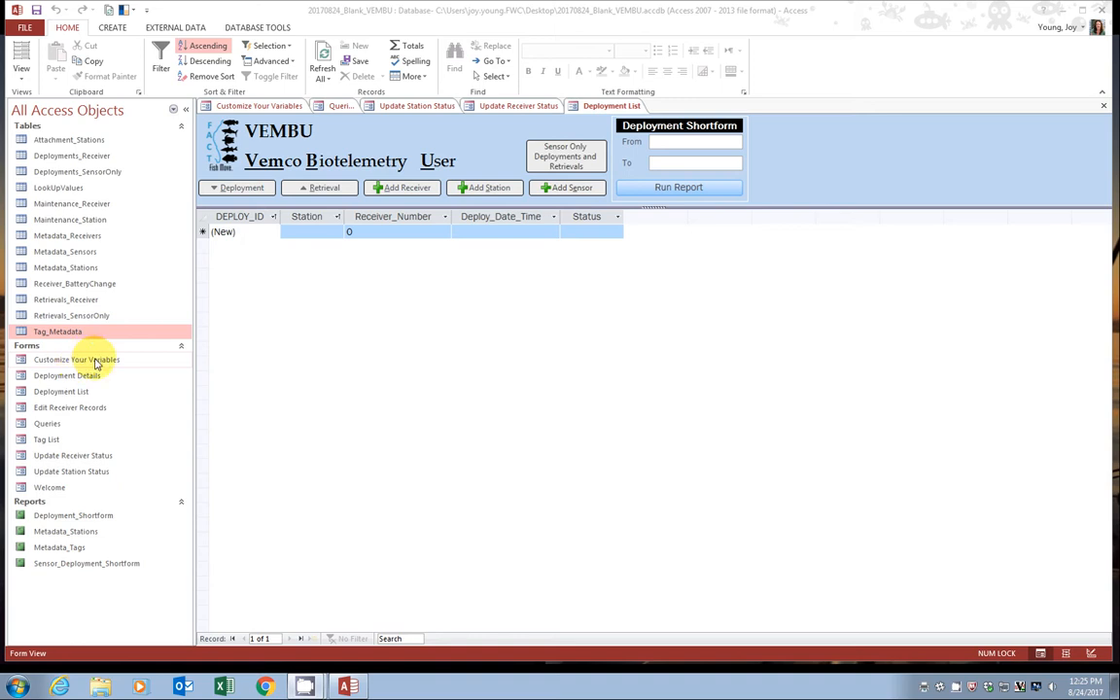
pyautogui.moveTo(66, 516)
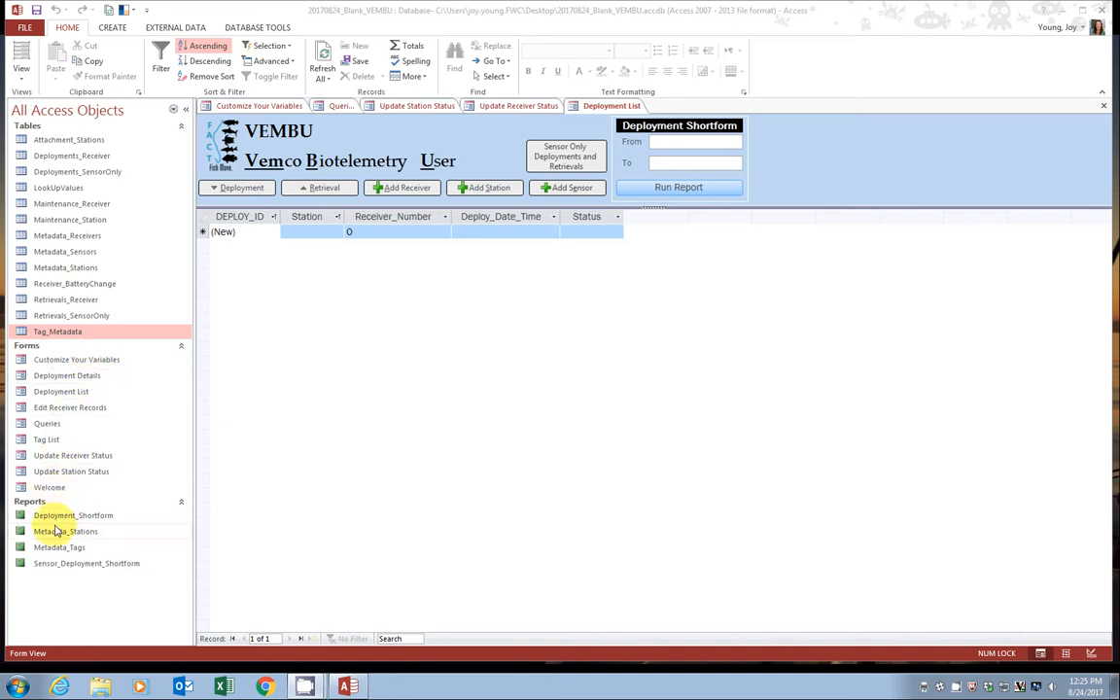
pyautogui.moveTo(54, 550)
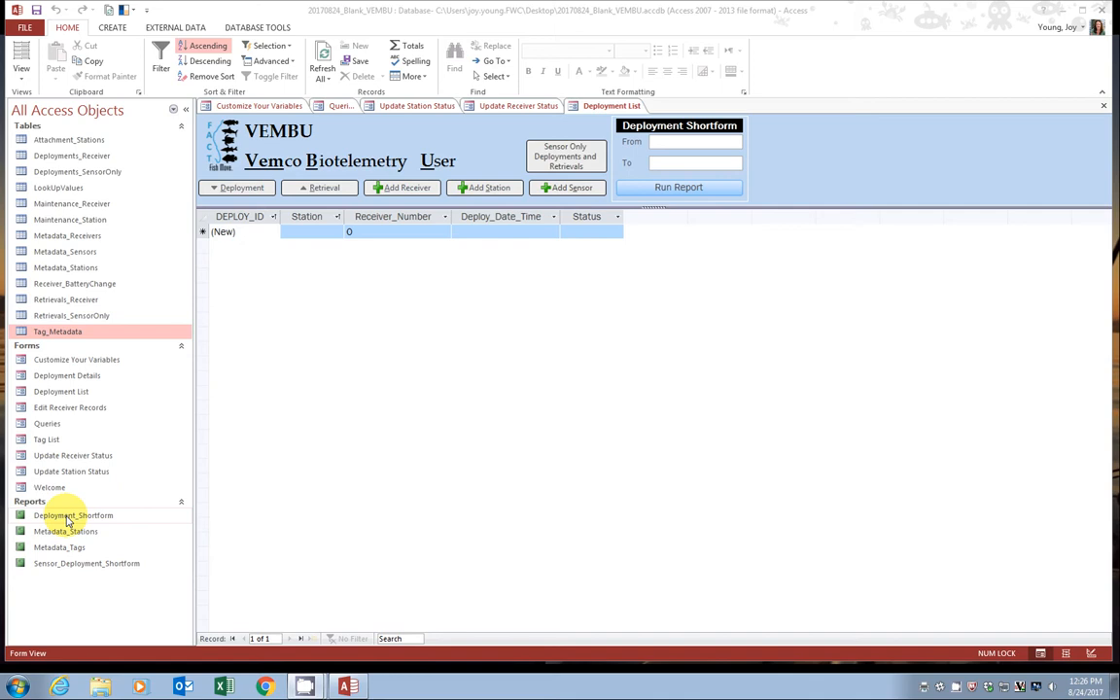
pyautogui.moveTo(88, 567)
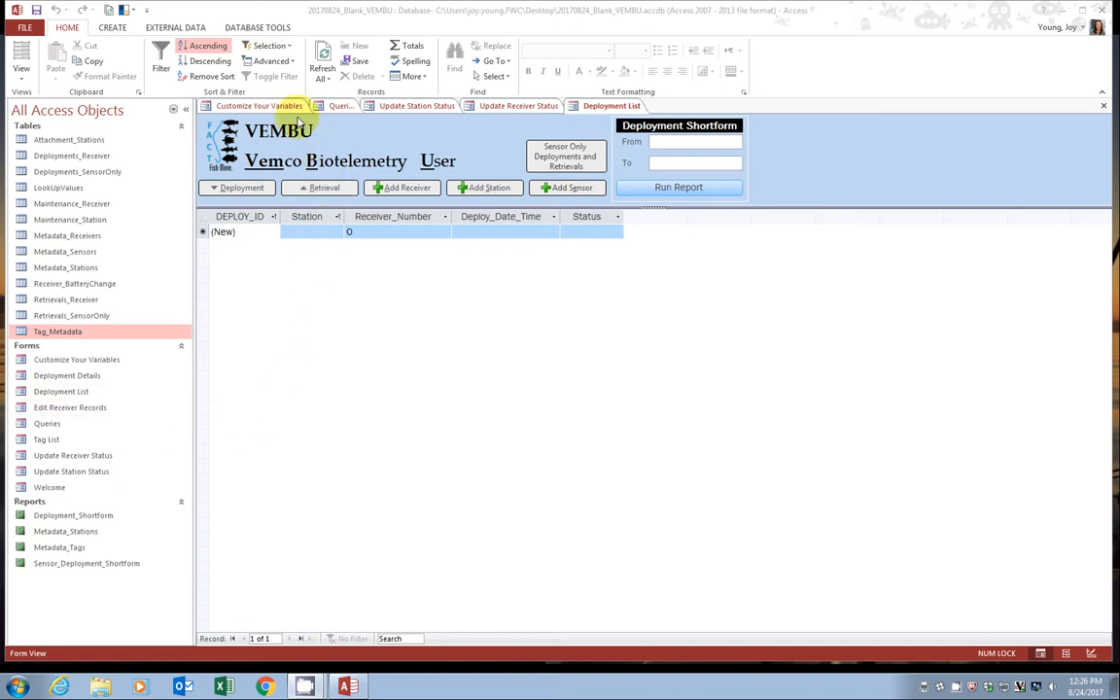
pyautogui.moveTo(295, 121)
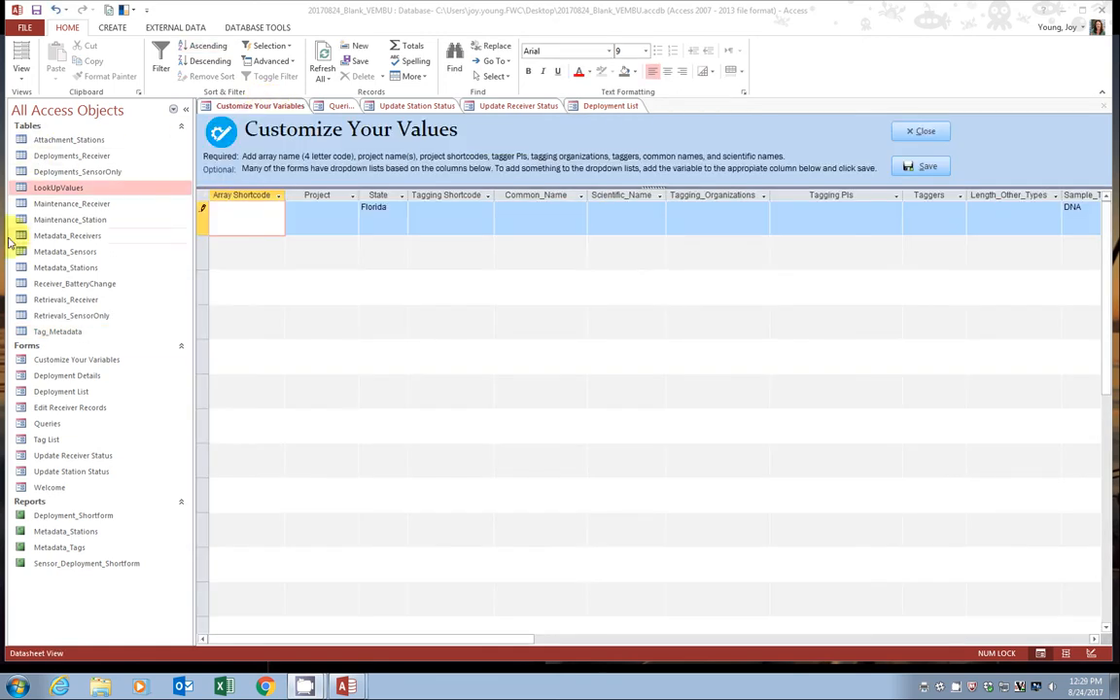
pyautogui.moveTo(242, 357)
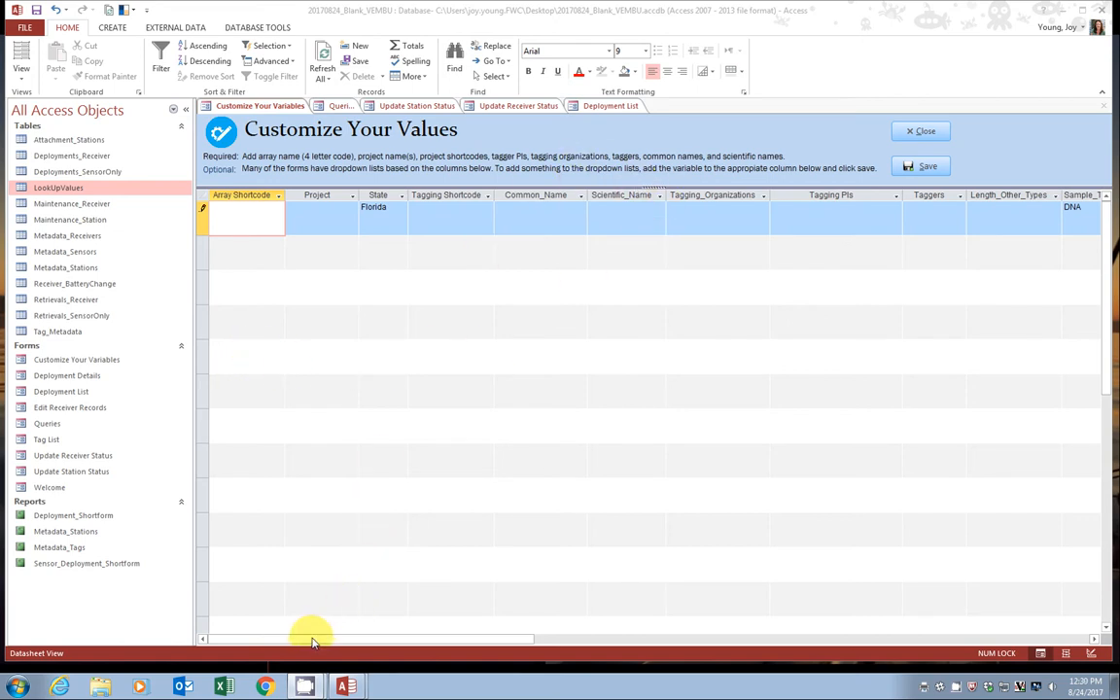
# Scroll the Customize Your Values datasheet to review columns like Bottom_Type, Habitat_Type, Receiver_Type
pyautogui.moveTo(312, 639); pyautogui.dragTo(607, 639)
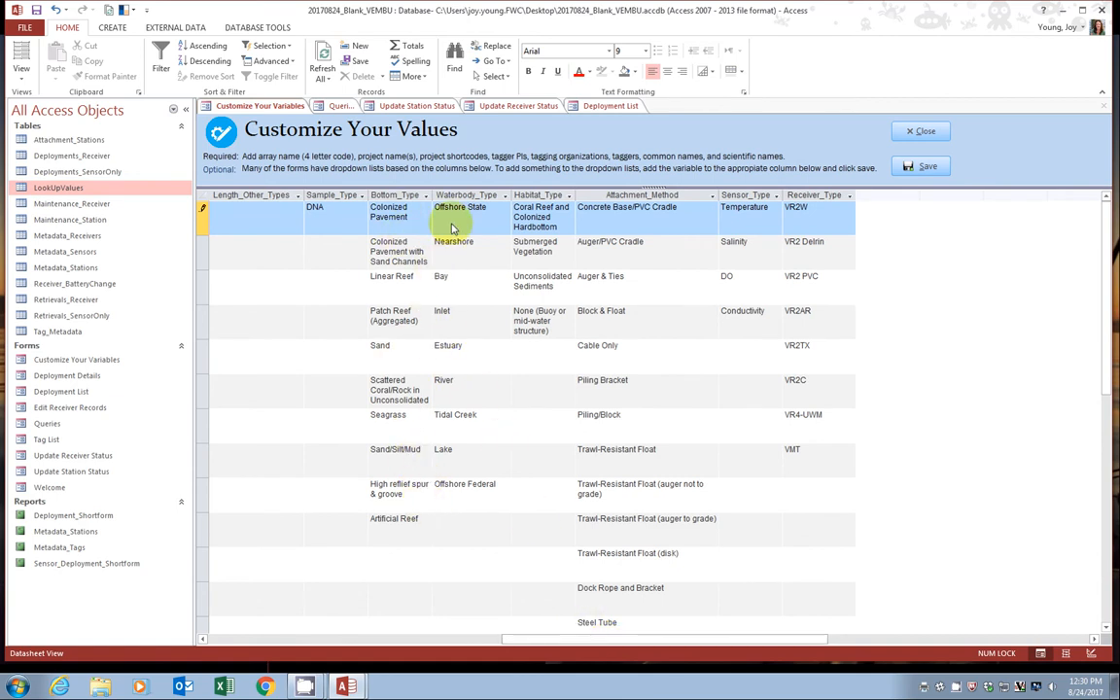
pyautogui.moveTo(802, 325)
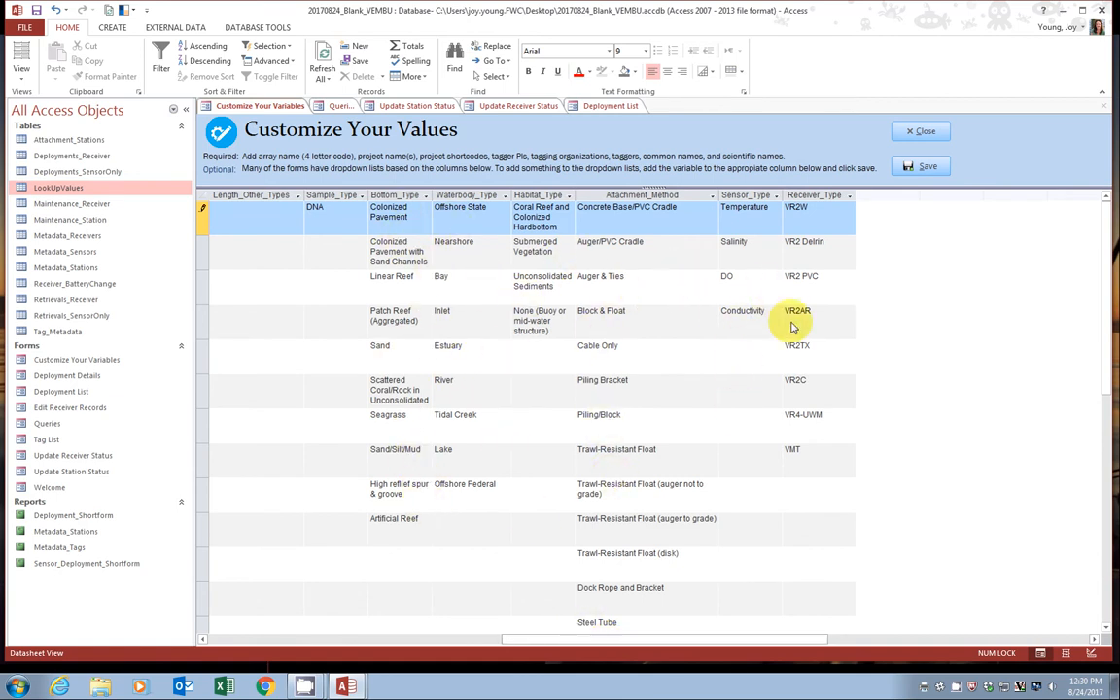
pyautogui.click(389, 211)
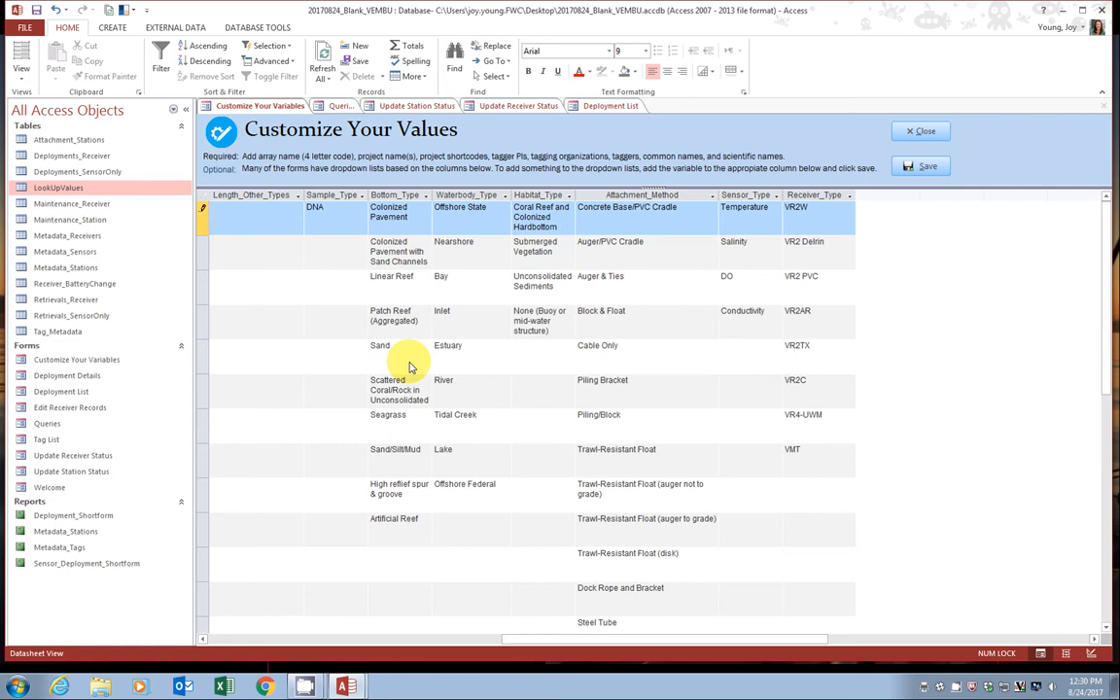
pyautogui.moveTo(525, 311)
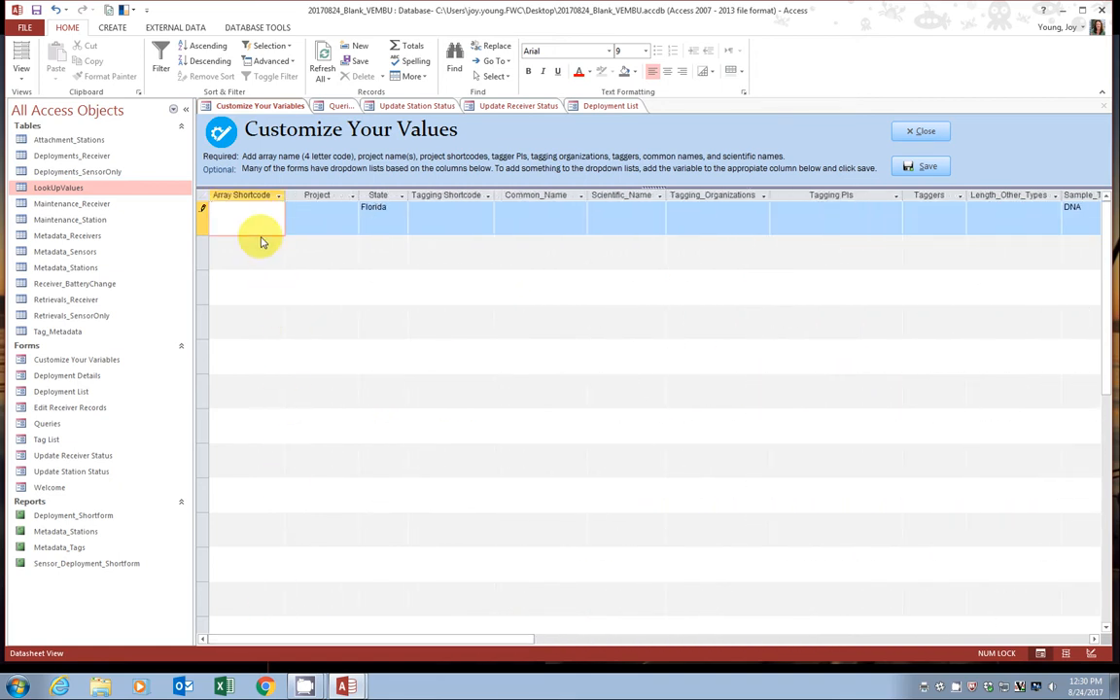
pyautogui.moveTo(216, 256)
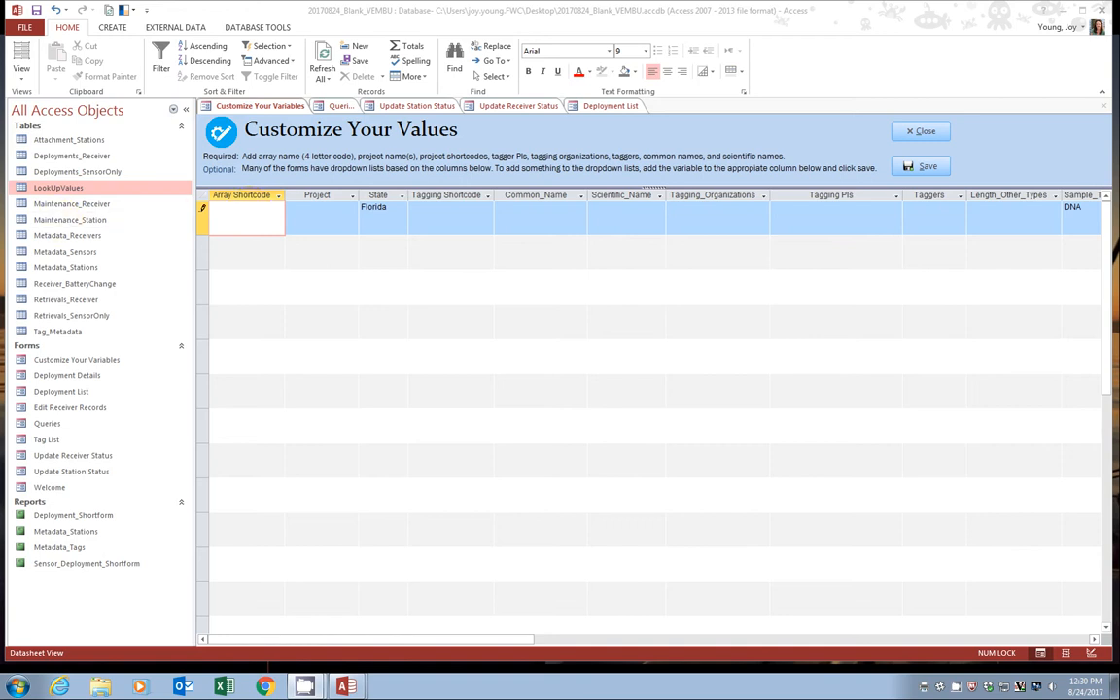
# Enter TEQ as the Array Shortcode
pyautogui.write('TEQ')
pyautogui.write('NOAA MARFIN FY2018')
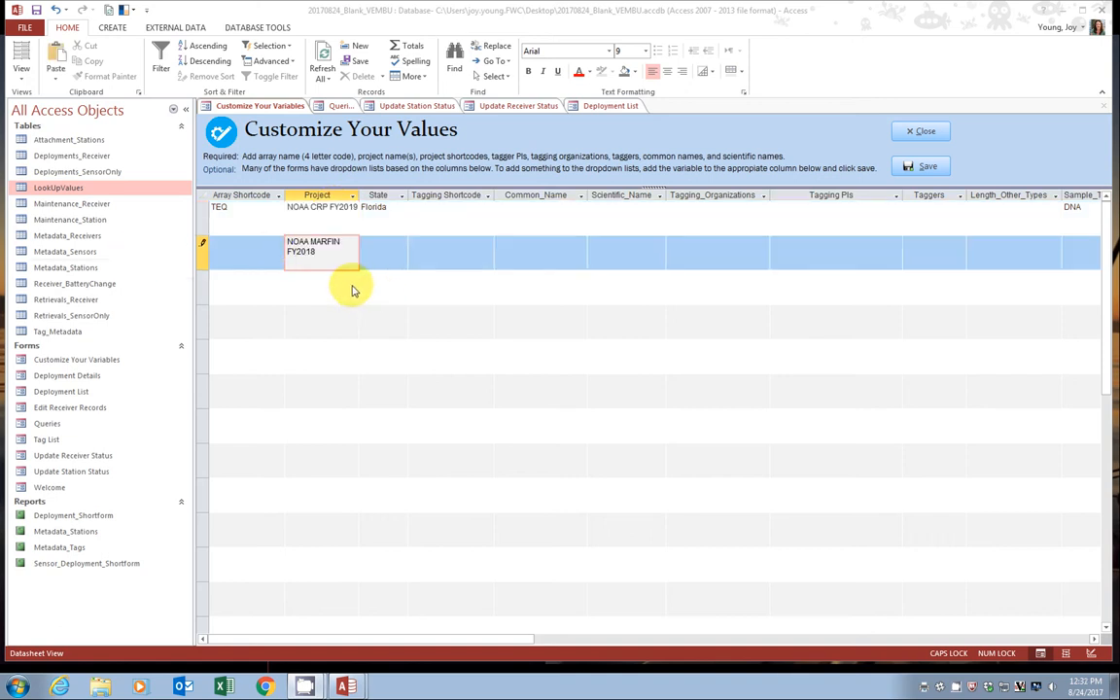
pyautogui.moveTo(344, 241)
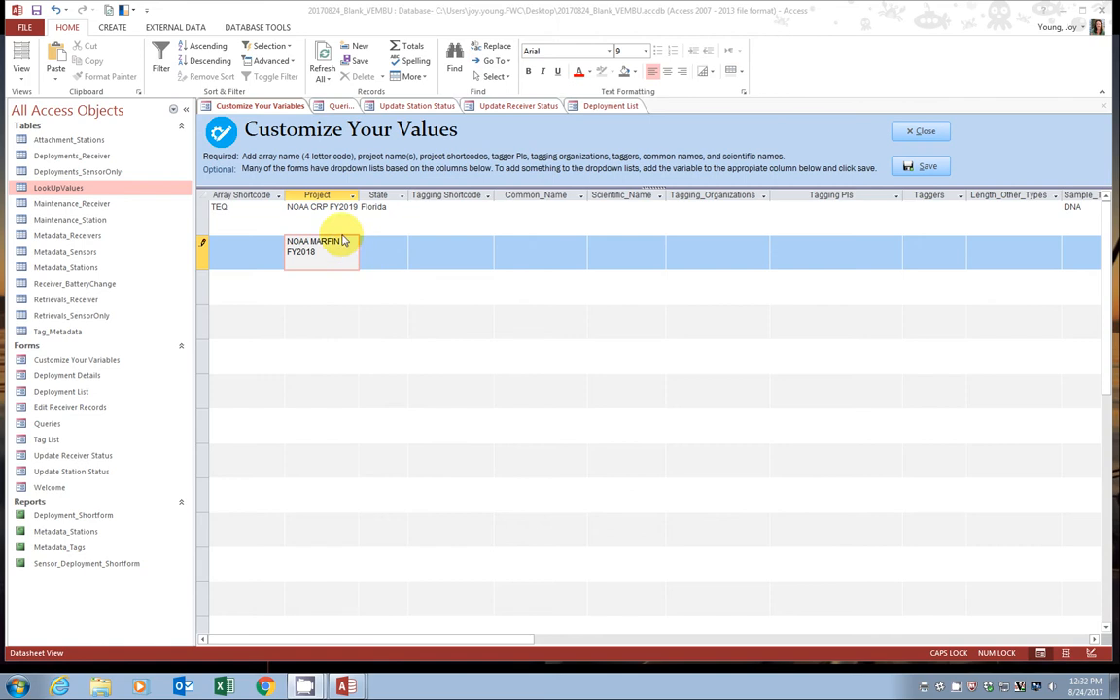
pyautogui.moveTo(331, 224)
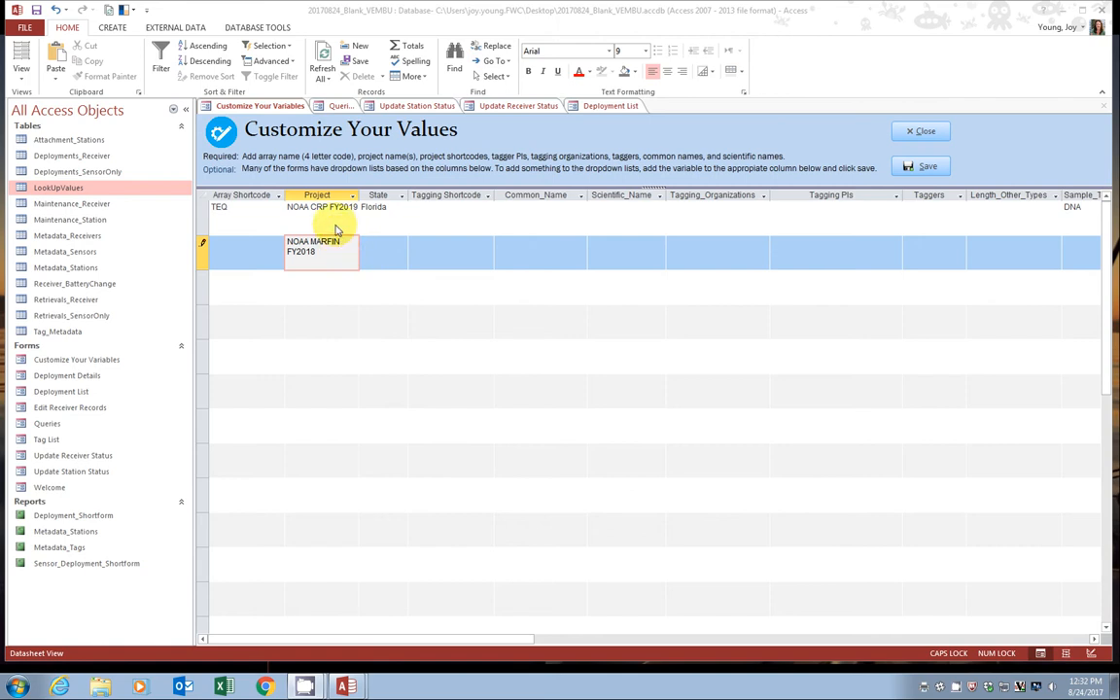
pyautogui.moveTo(382, 217)
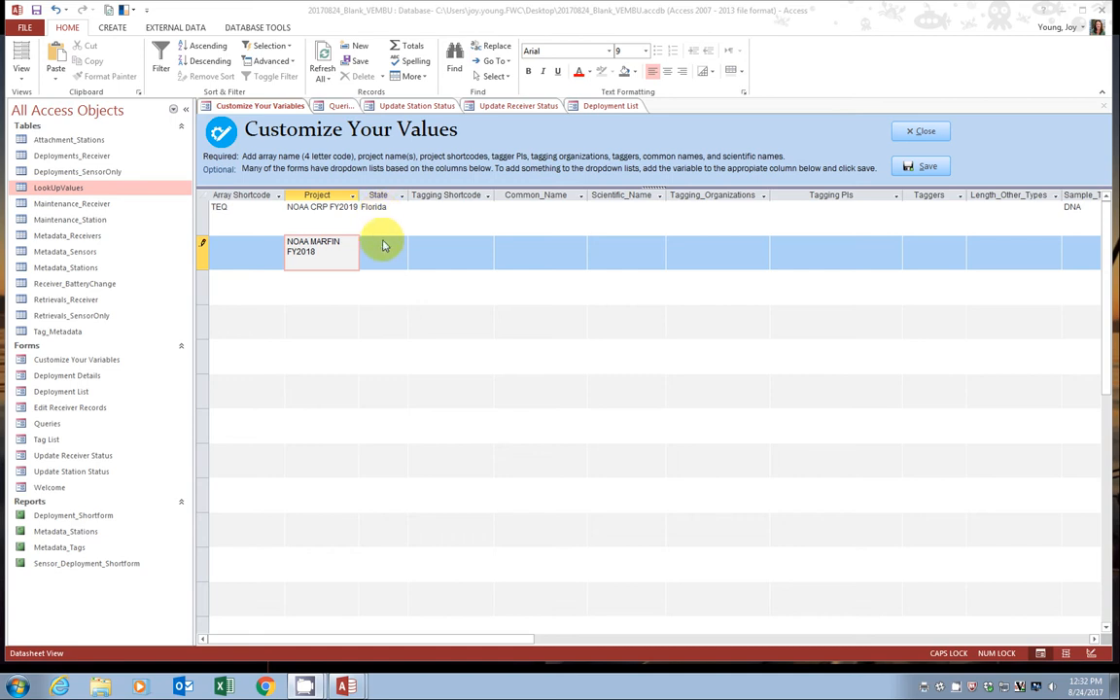
pyautogui.moveTo(382, 223)
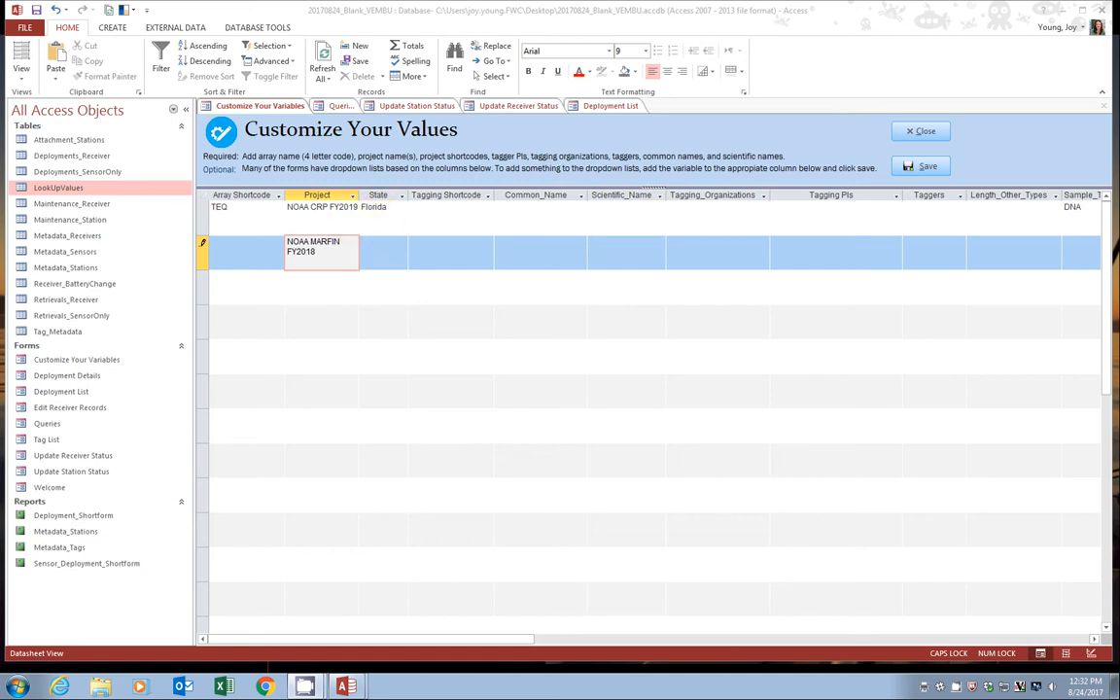
pyautogui.moveTo(462, 218)
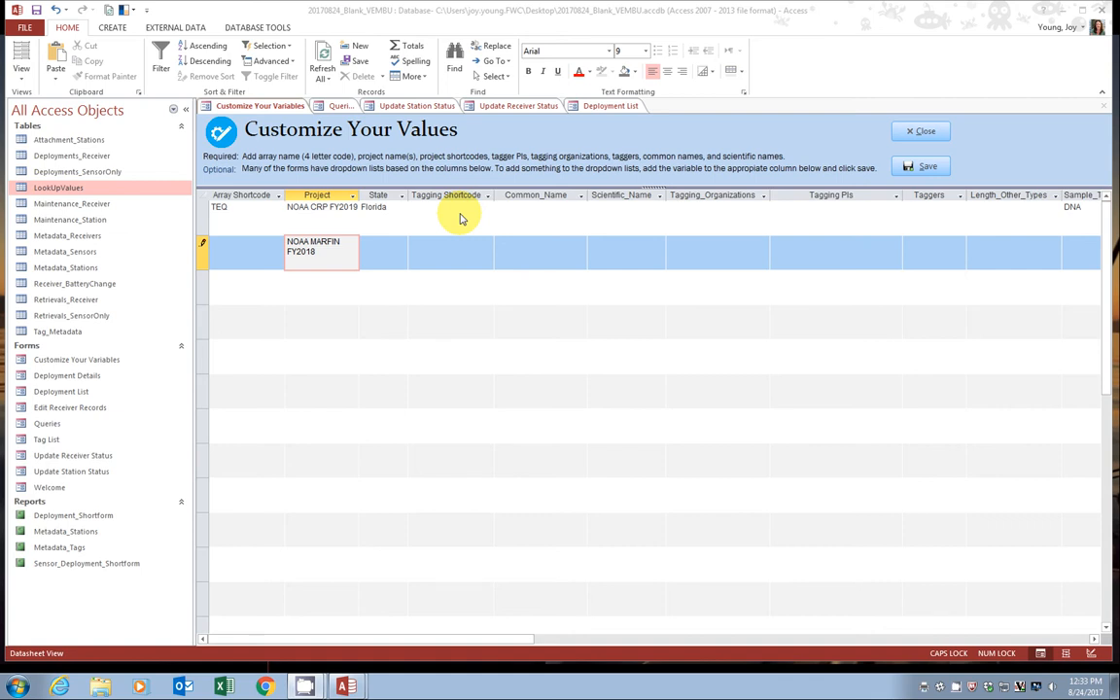
pyautogui.moveTo(335, 216)
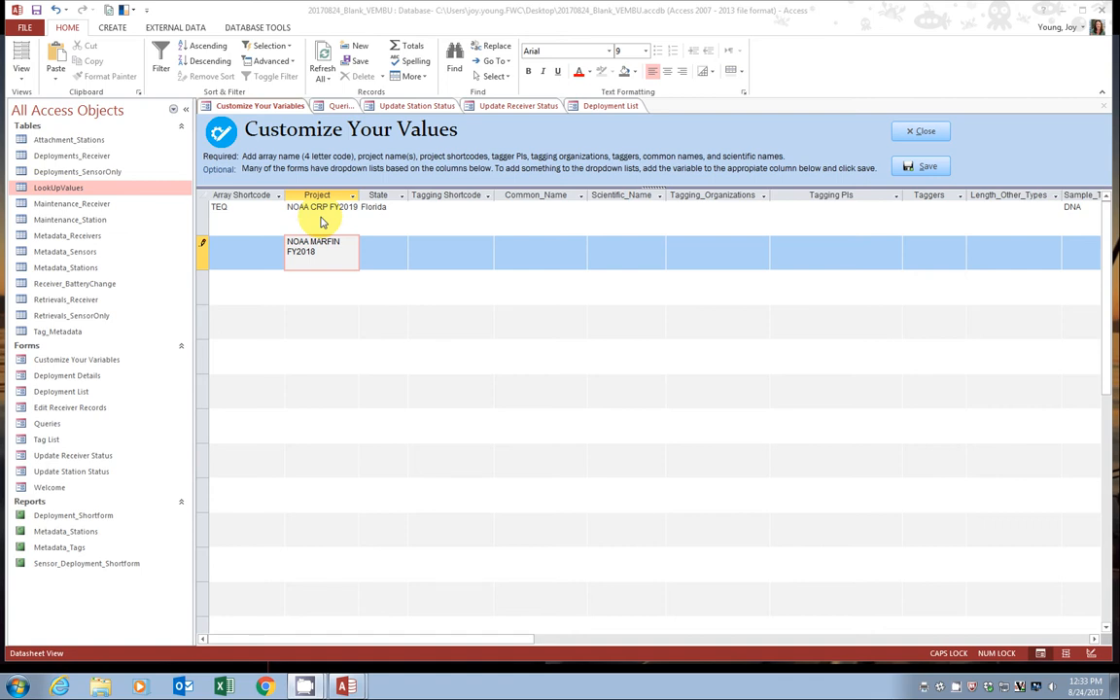
pyautogui.moveTo(330, 214)
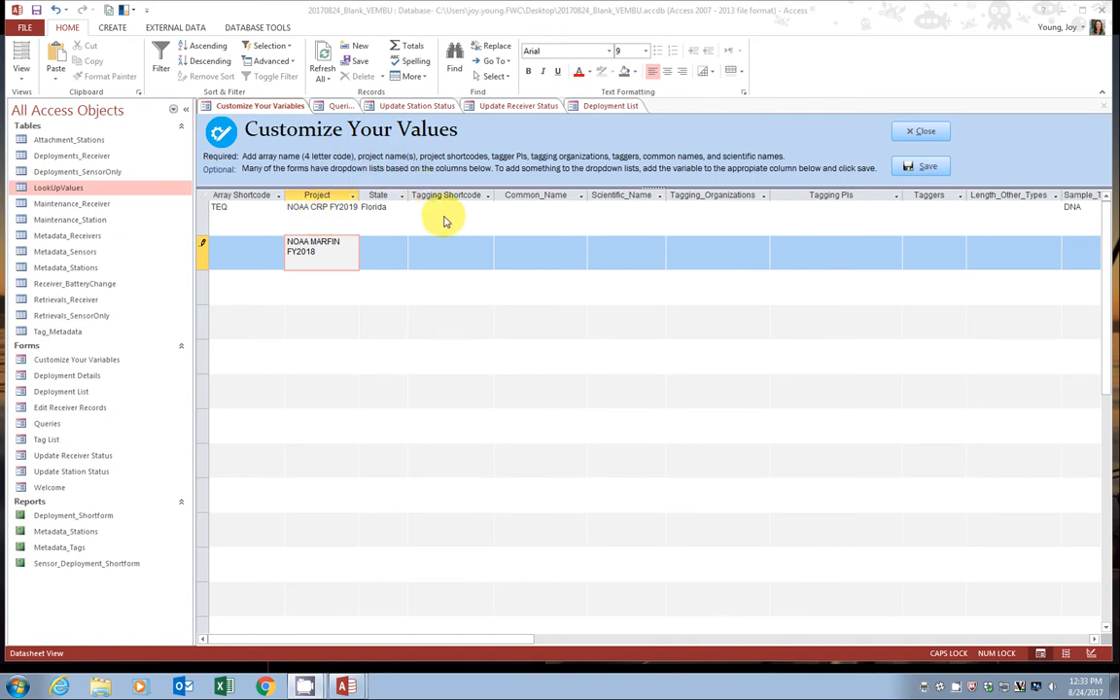
pyautogui.moveTo(460, 217)
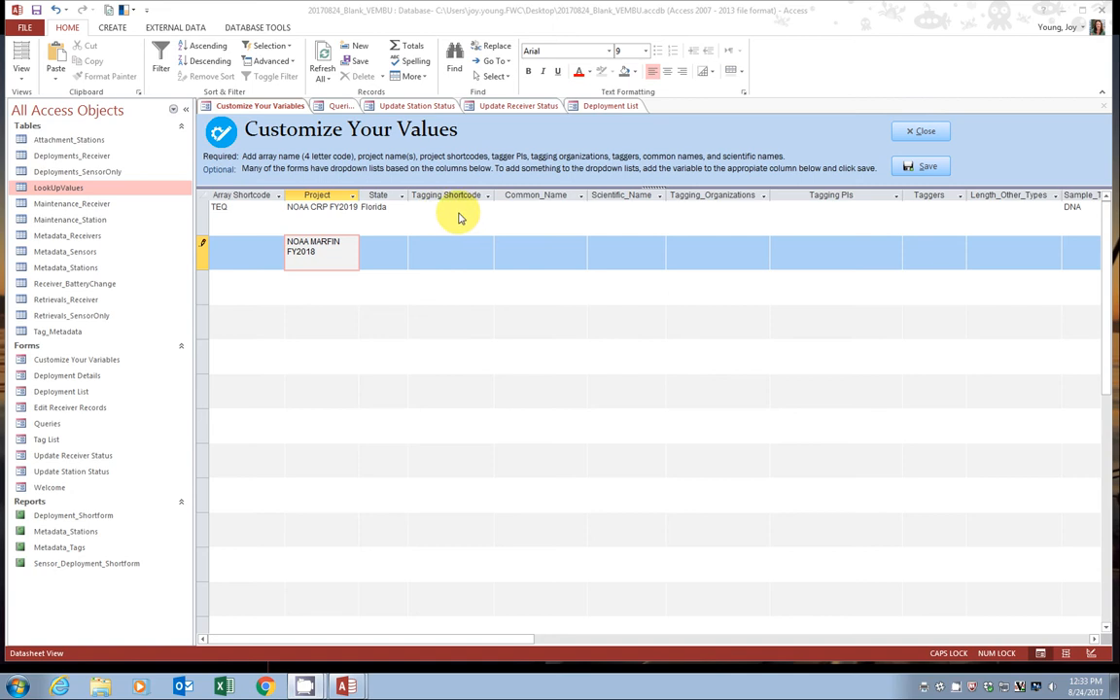
pyautogui.moveTo(338, 263)
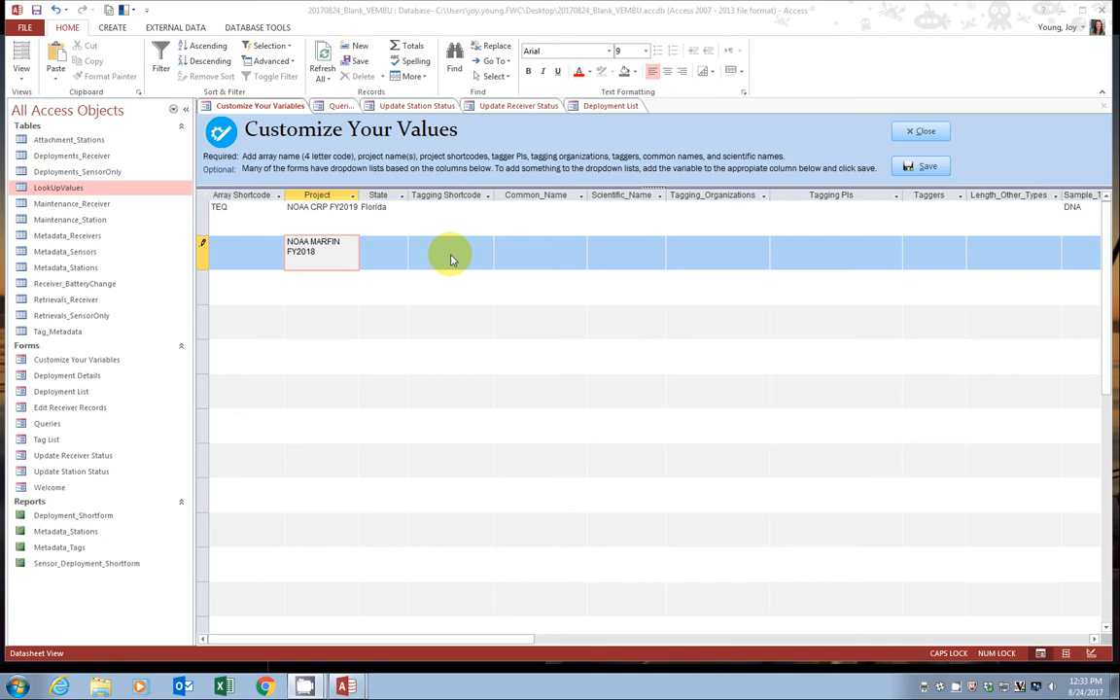
pyautogui.moveTo(461, 250)
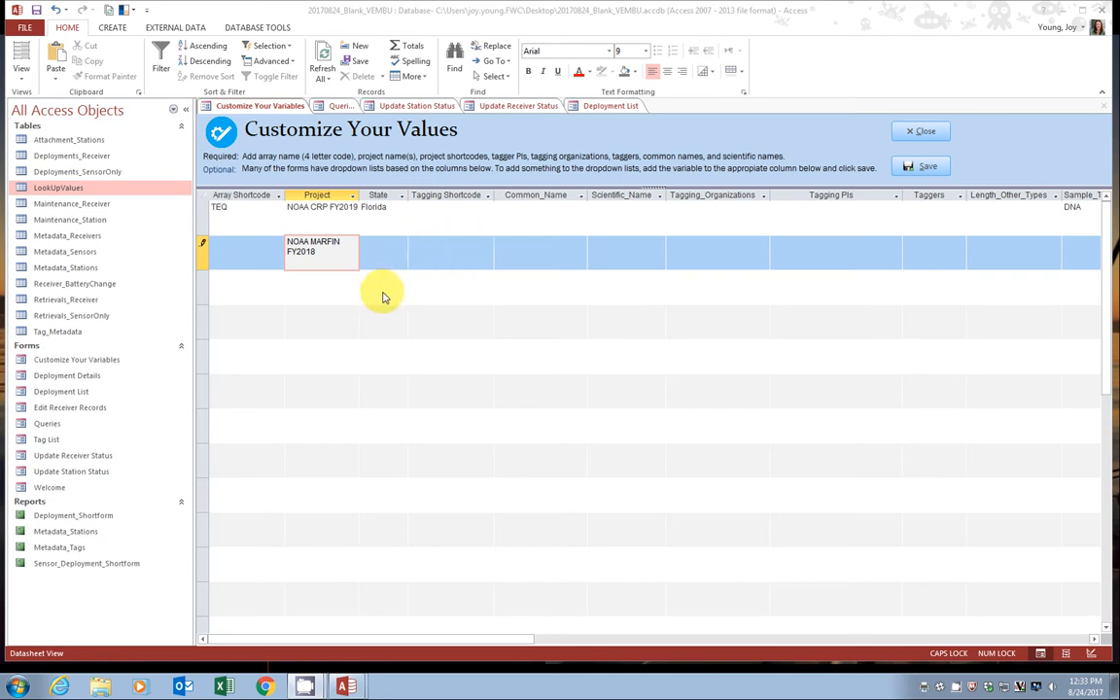
pyautogui.moveTo(454, 261)
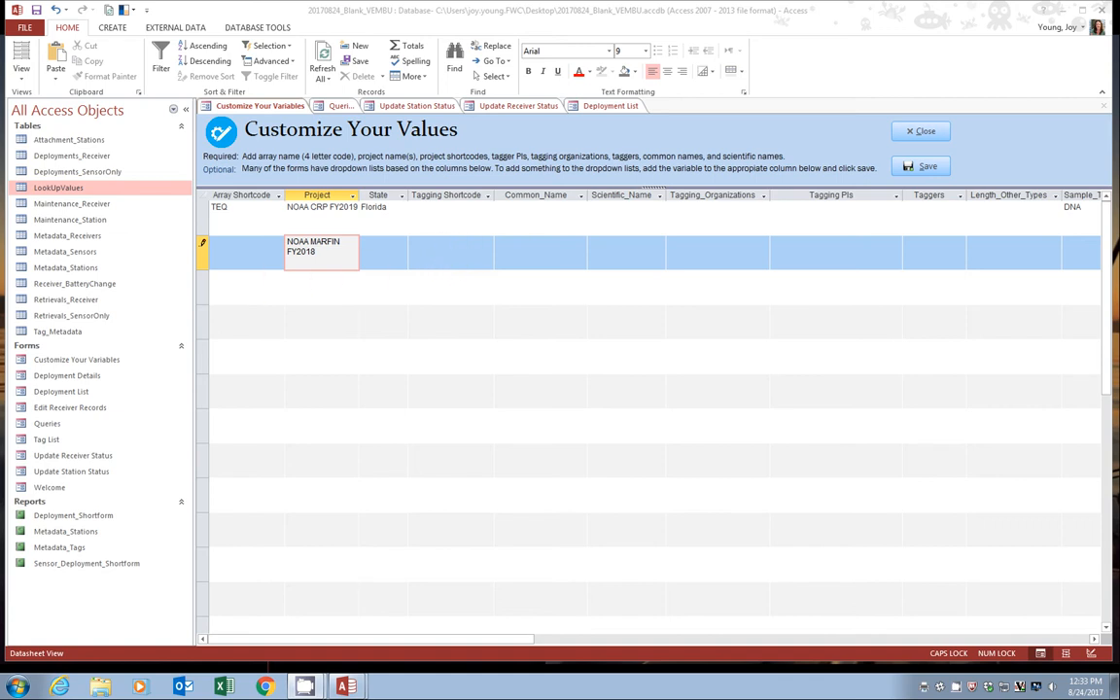
# Enter TQCRPMAR18 as the second project's Tagging Shortcode
pyautogui.write('TQCRPMAR18')
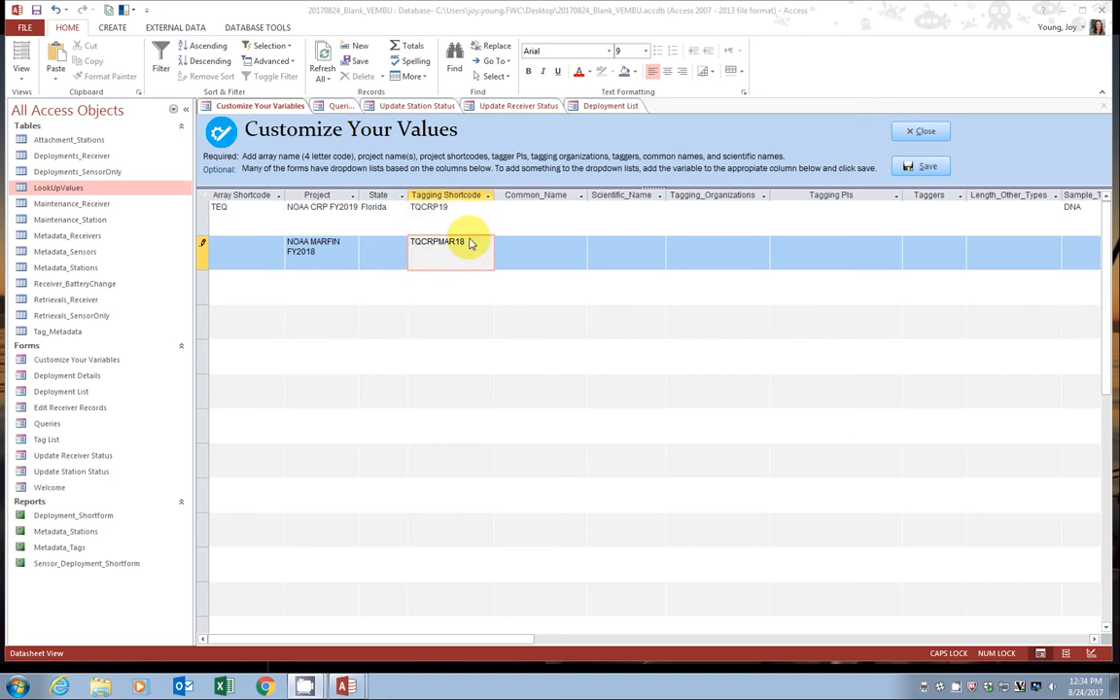
pyautogui.moveTo(436, 252)
pyautogui.write('Pinkus fishus')
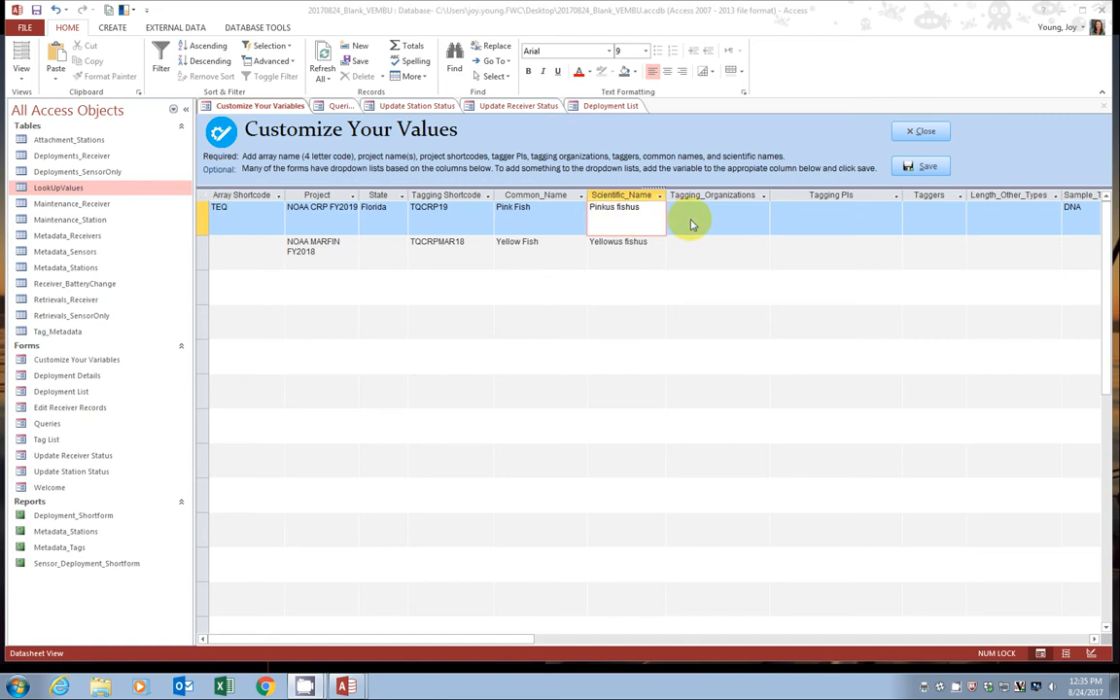
pyautogui.moveTo(710, 223)
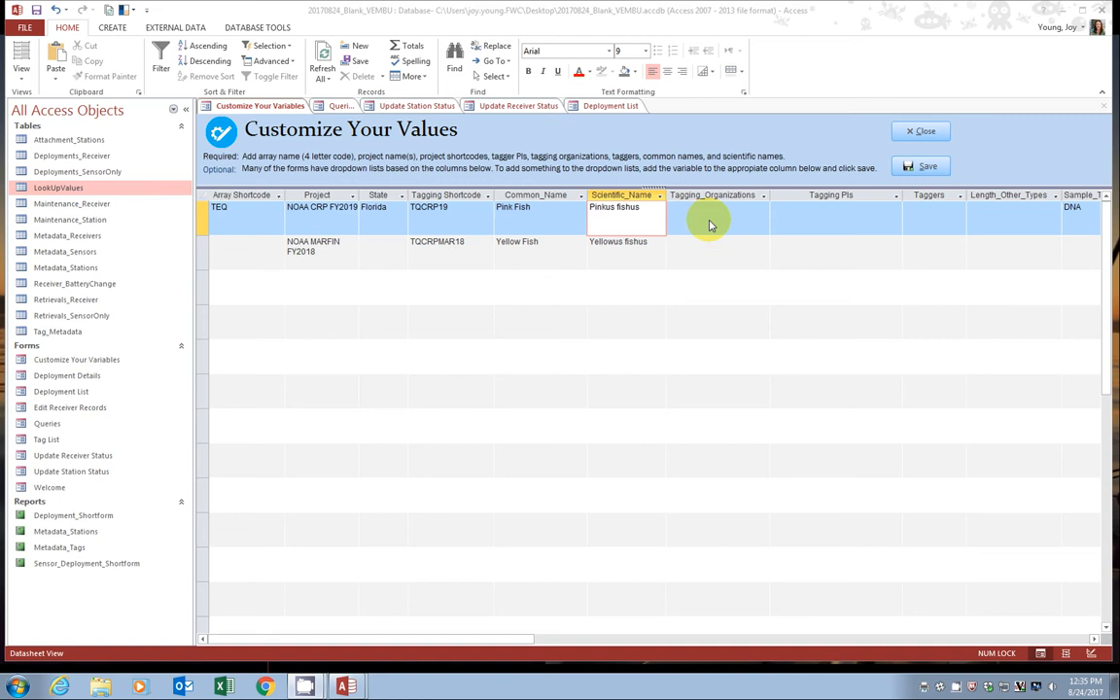
pyautogui.moveTo(686, 236)
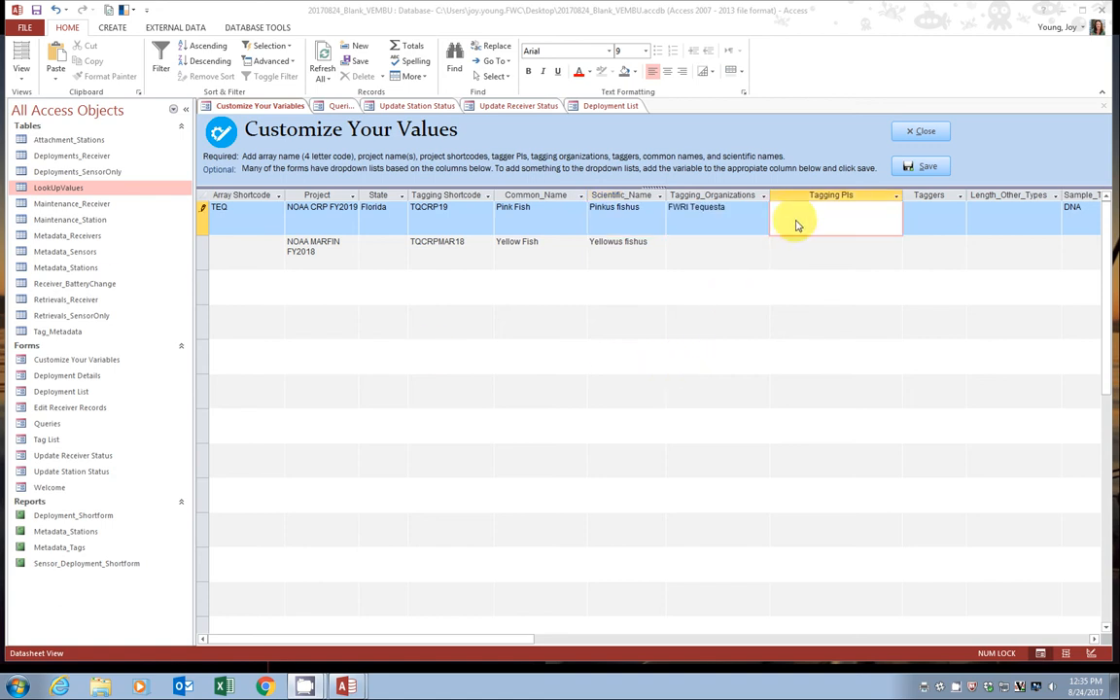
pyautogui.moveTo(802, 224)
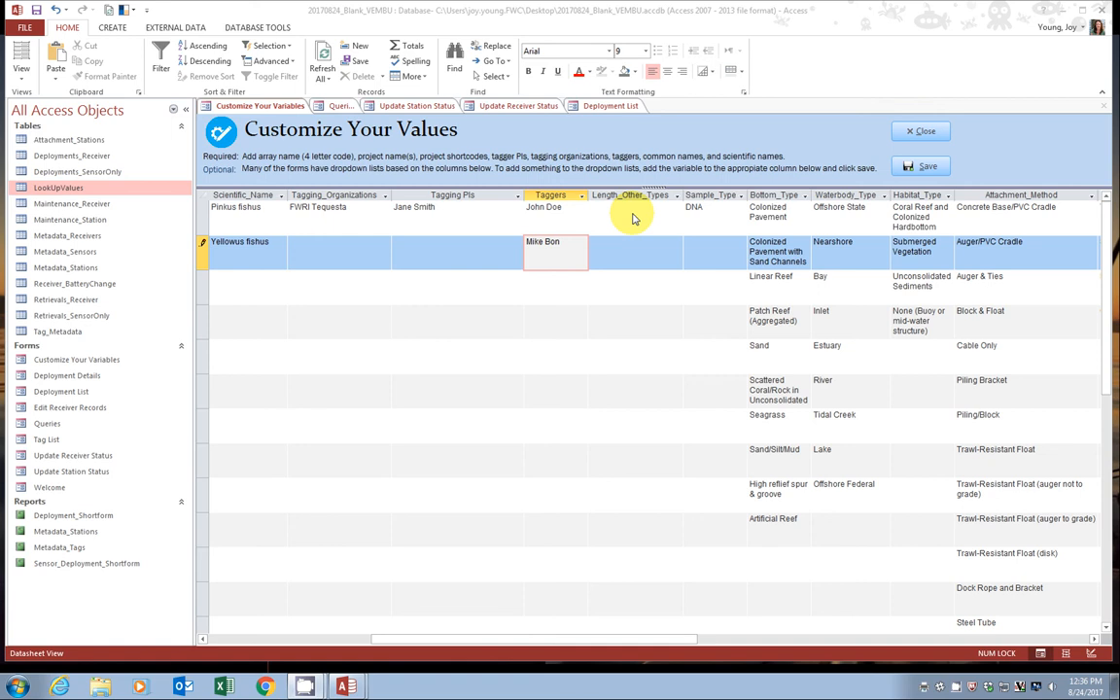
pyautogui.moveTo(630, 227)
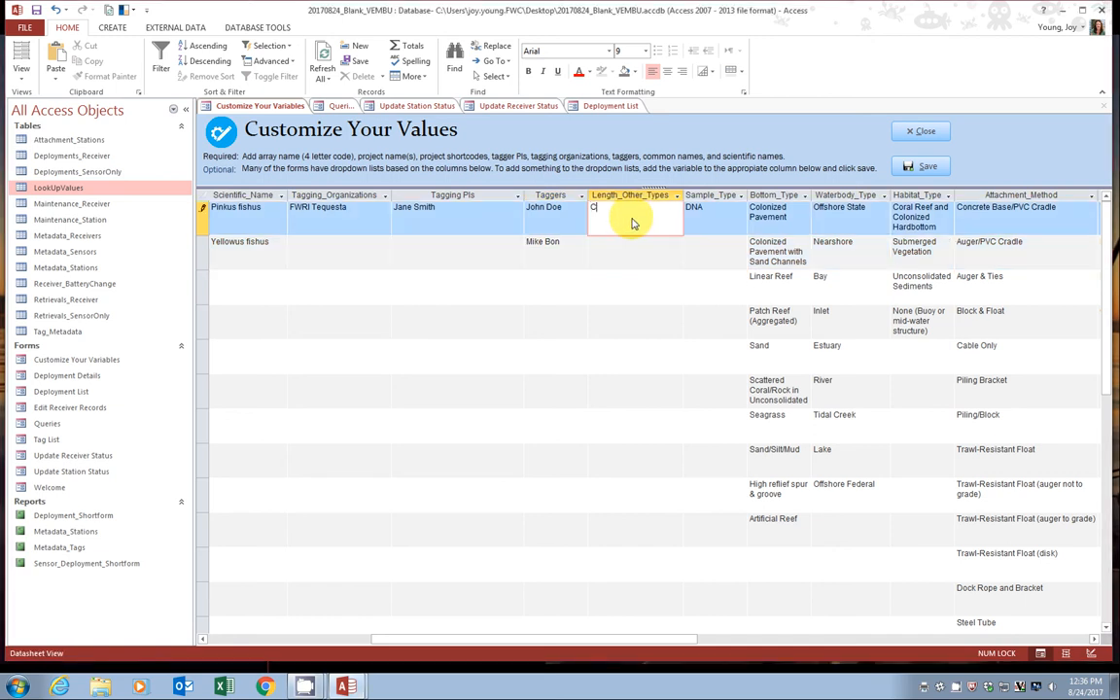
# Add Clasper and Gape Width as other length types
pyautogui.write('lasper')
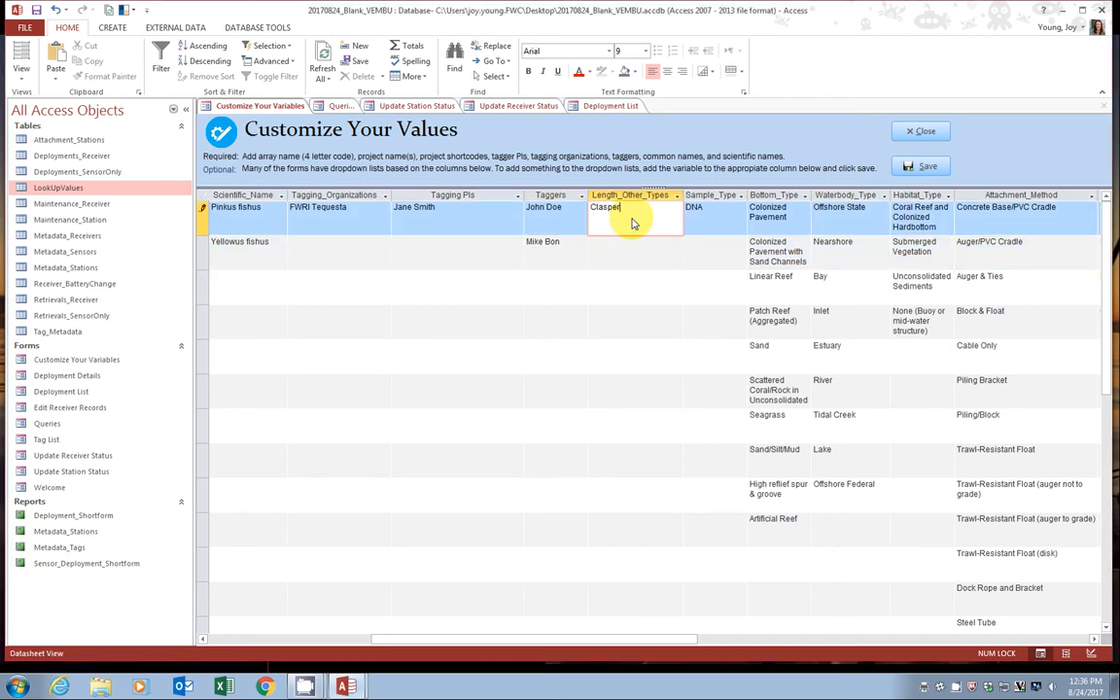
pyautogui.click(635, 258)
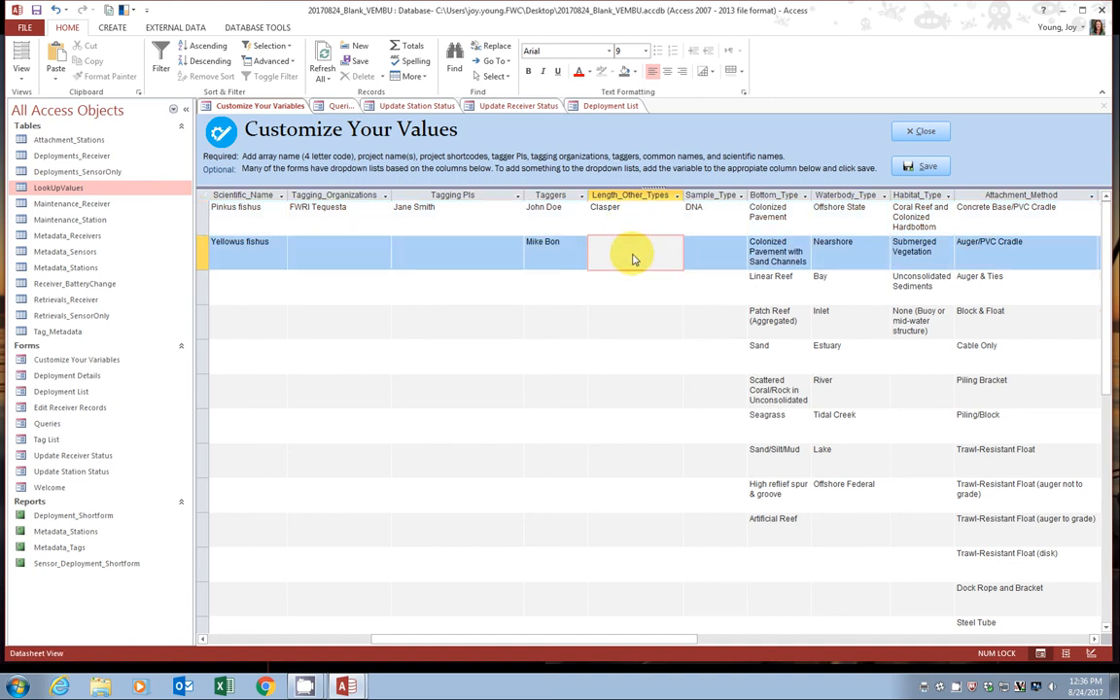
pyautogui.write('Gape Width')
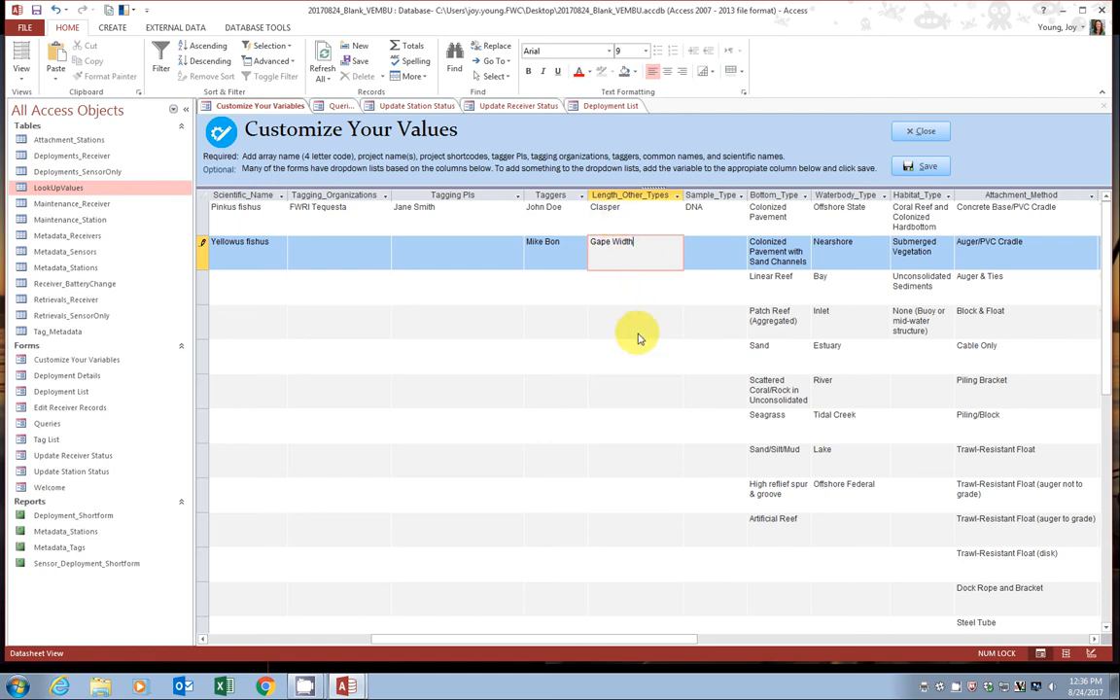
pyautogui.moveTo(720, 246)
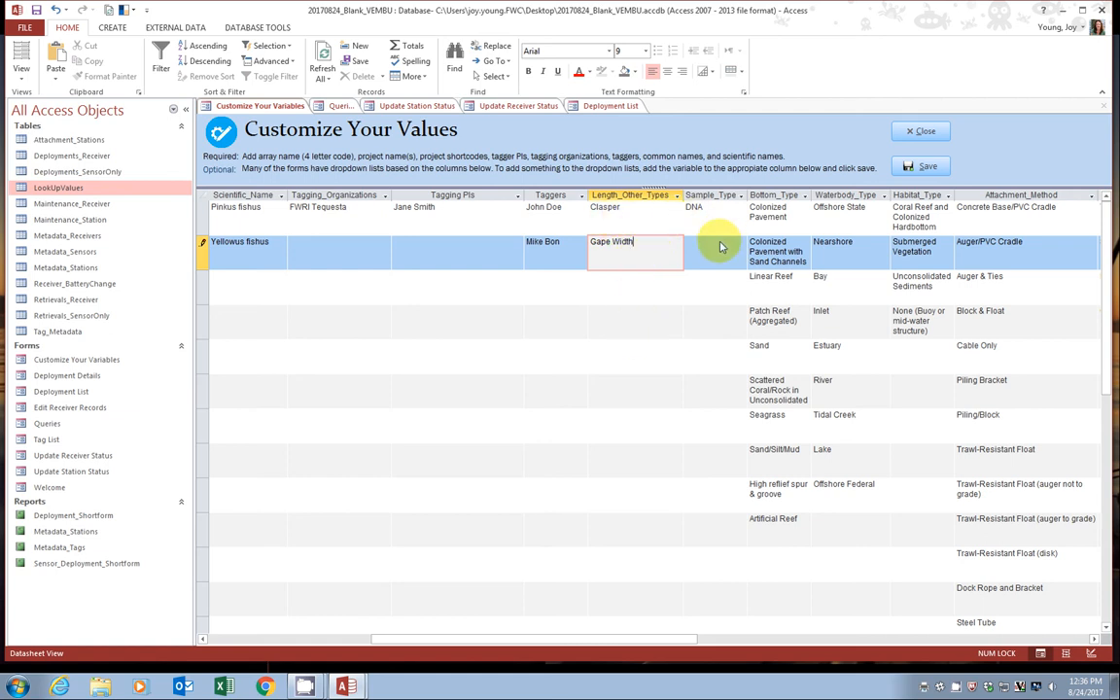
pyautogui.click(710, 253)
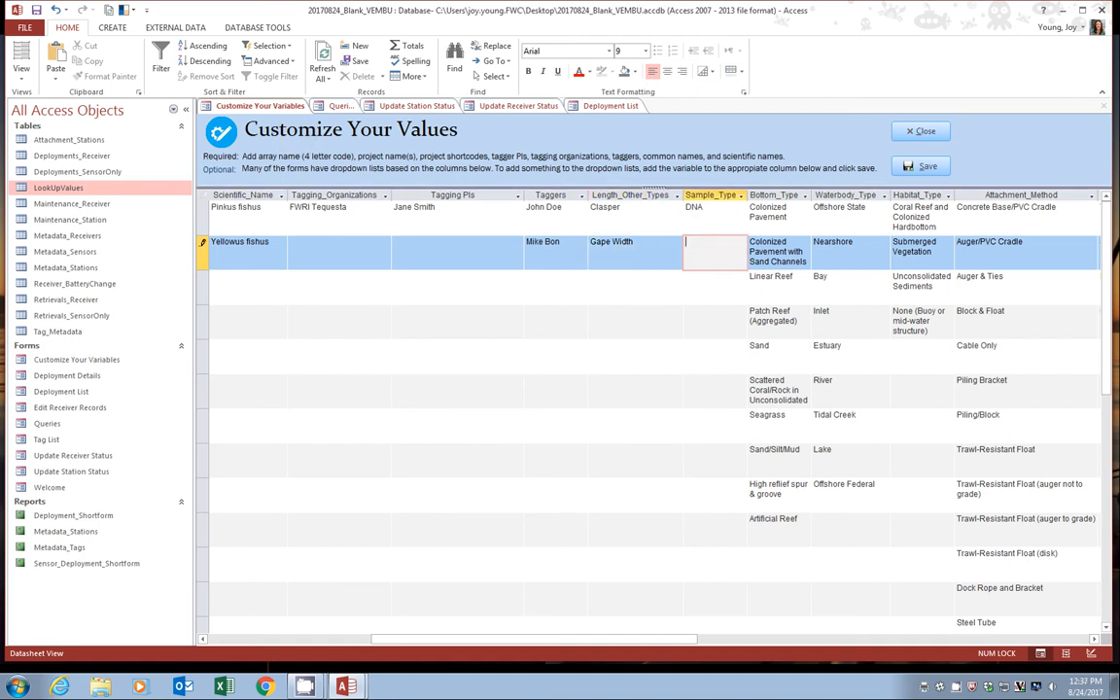
# List Isotope, Gonad and Blood as sample types
pyautogui.write('Isotope')
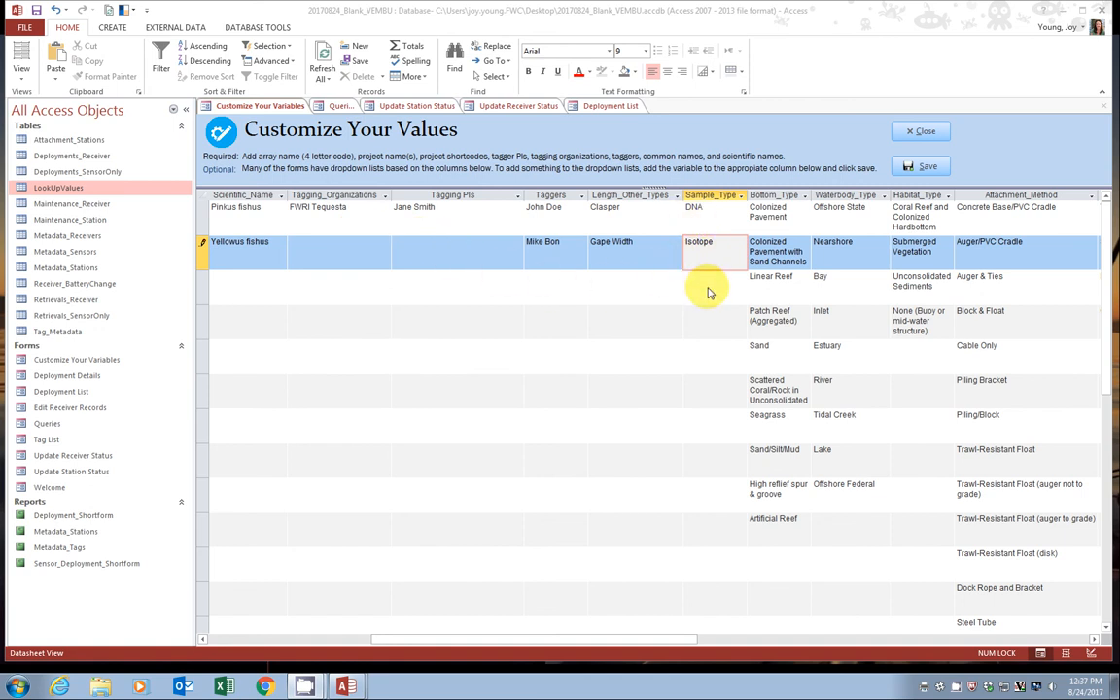
pyautogui.click(710, 286)
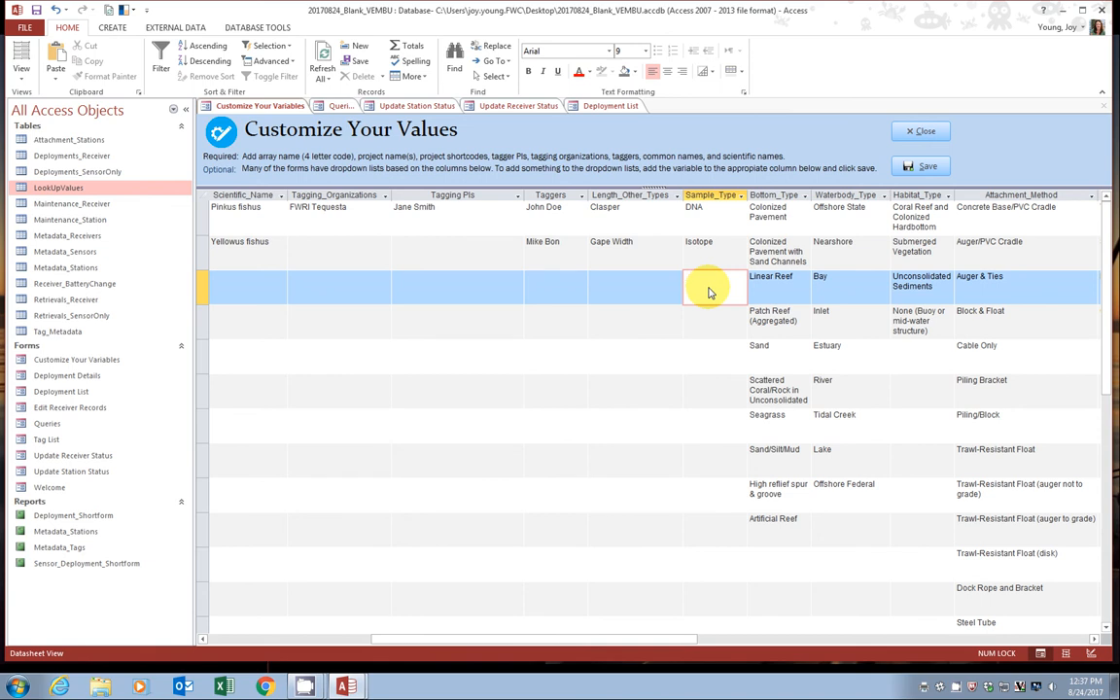
pyautogui.write('Gonad')
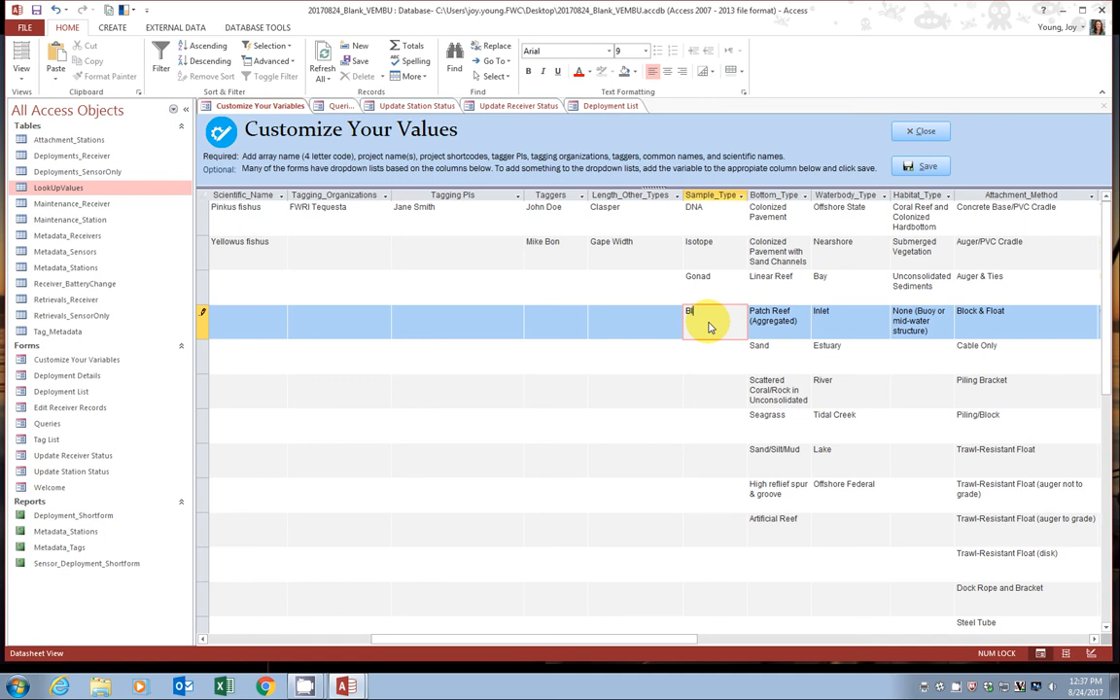
pyautogui.write('Blood')
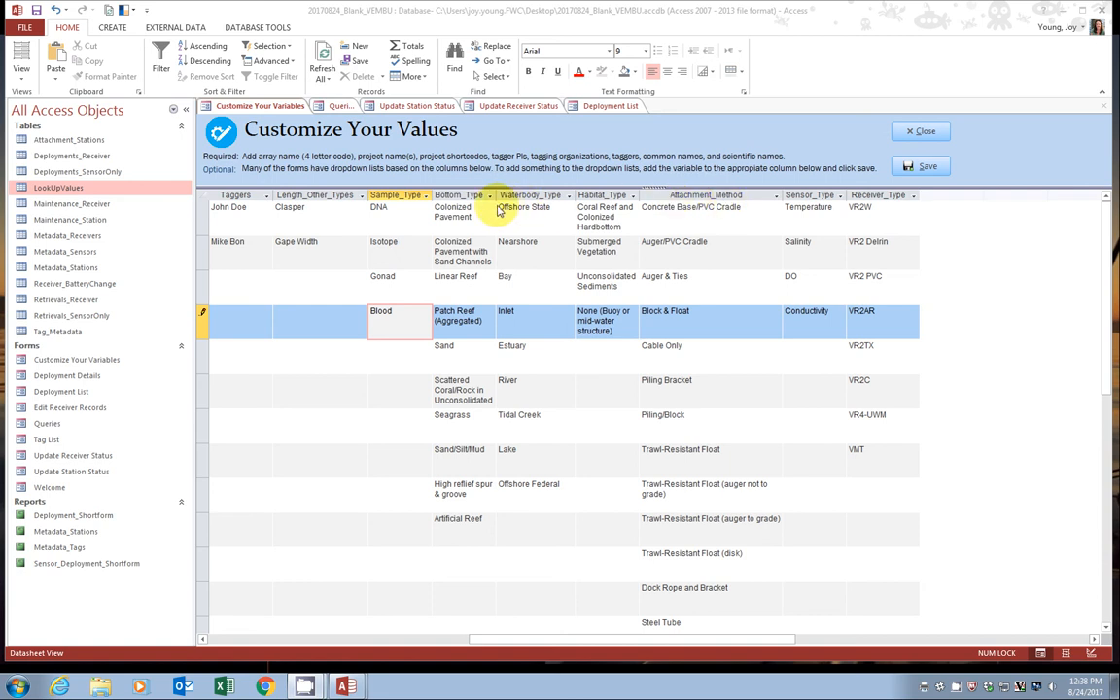
pyautogui.moveTo(524, 416)
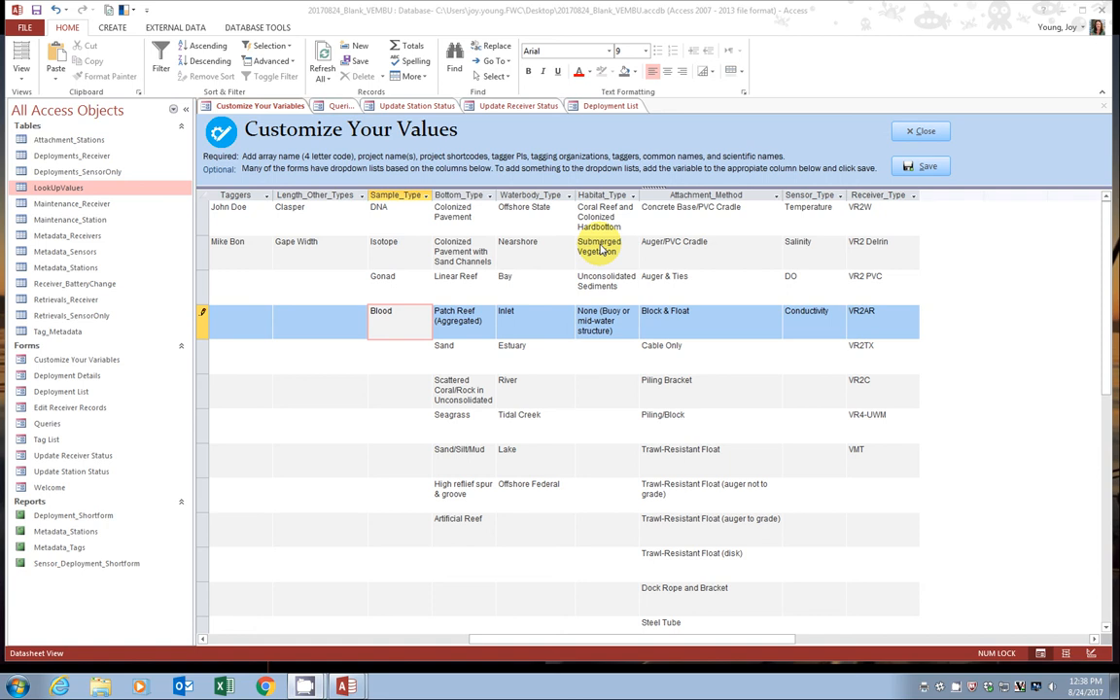
# Commit the Blood sample type and save the Customize Your Values form
pyautogui.click(604, 320)
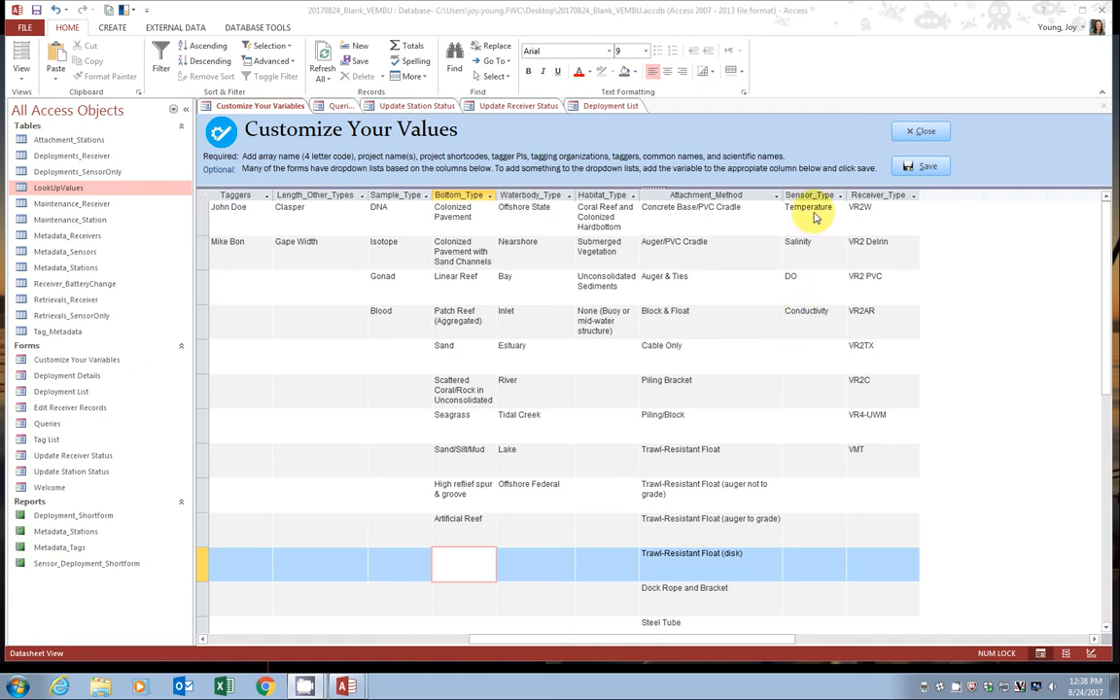
pyautogui.moveTo(803, 361)
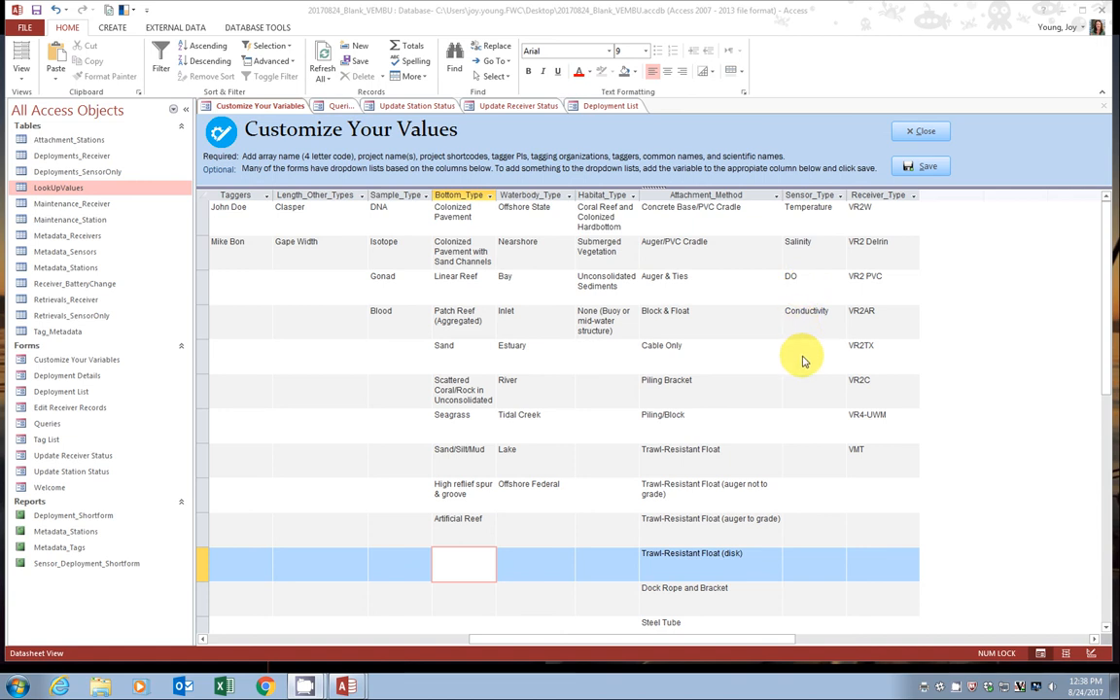
pyautogui.moveTo(879, 262)
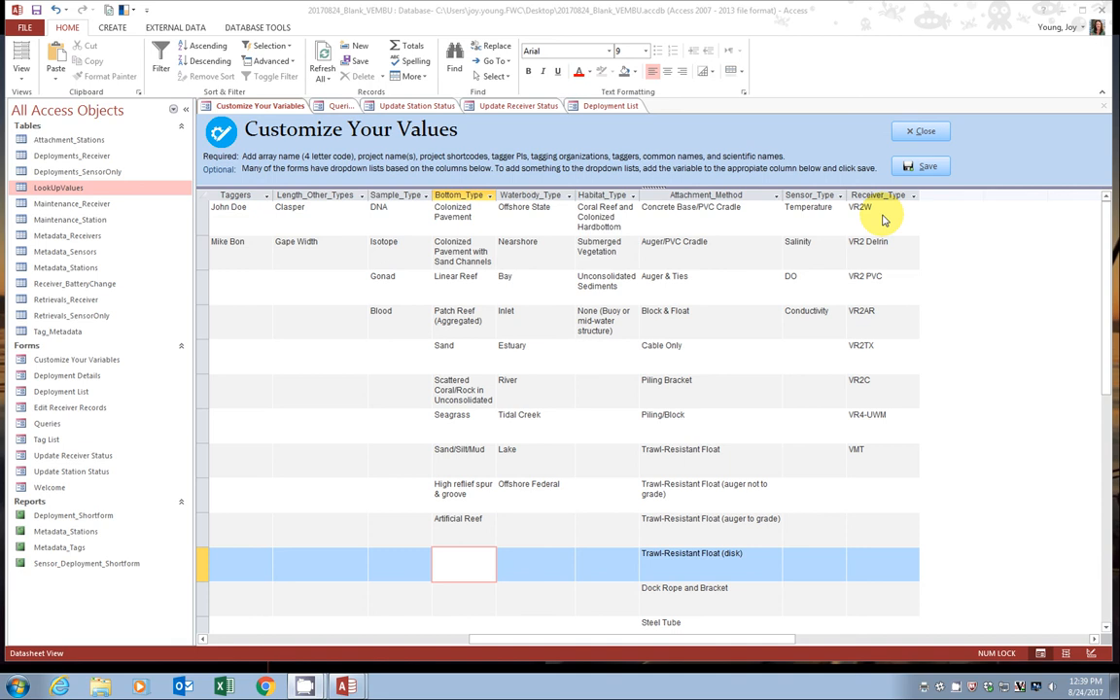
pyautogui.moveTo(872, 144)
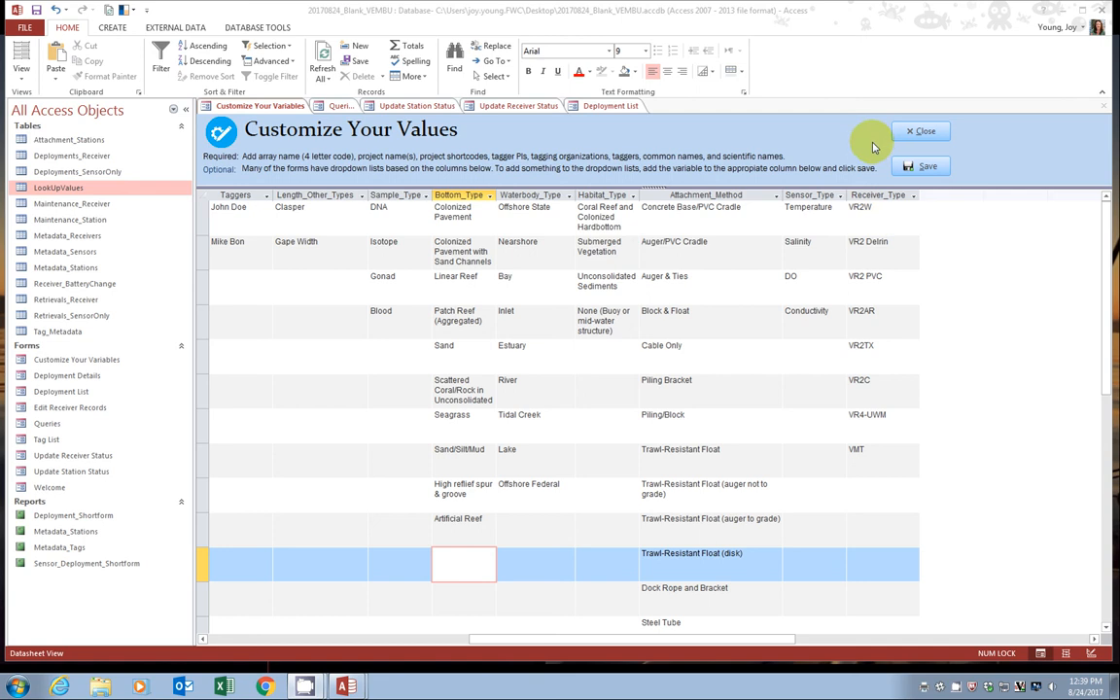
pyautogui.click(921, 165)
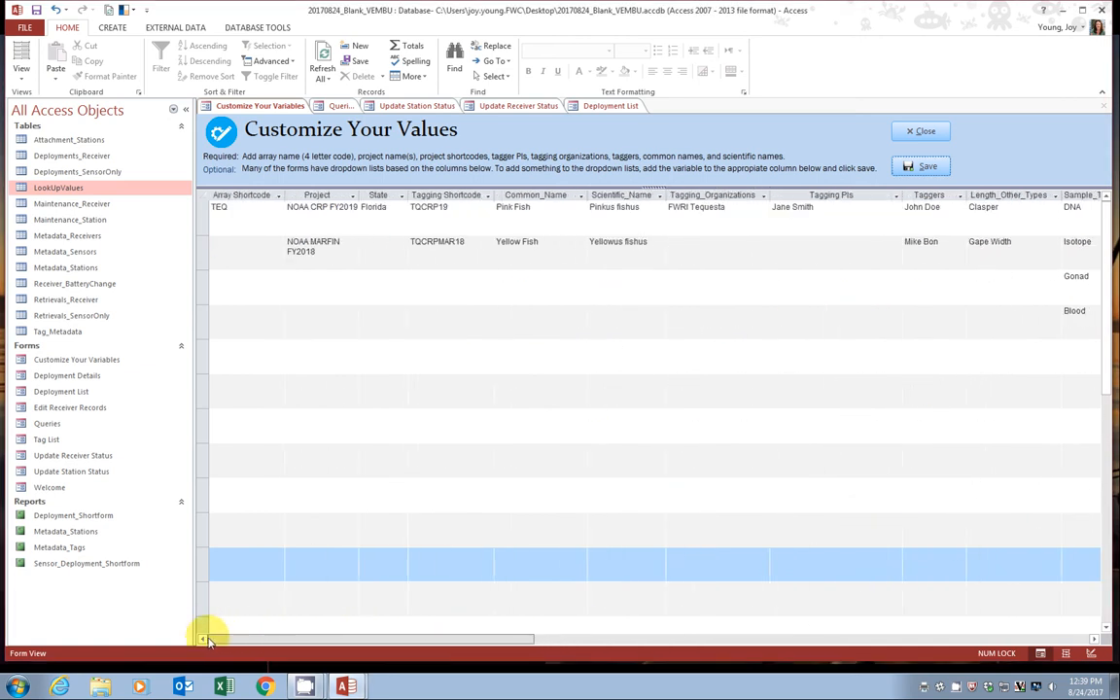
pyautogui.moveTo(329, 526)
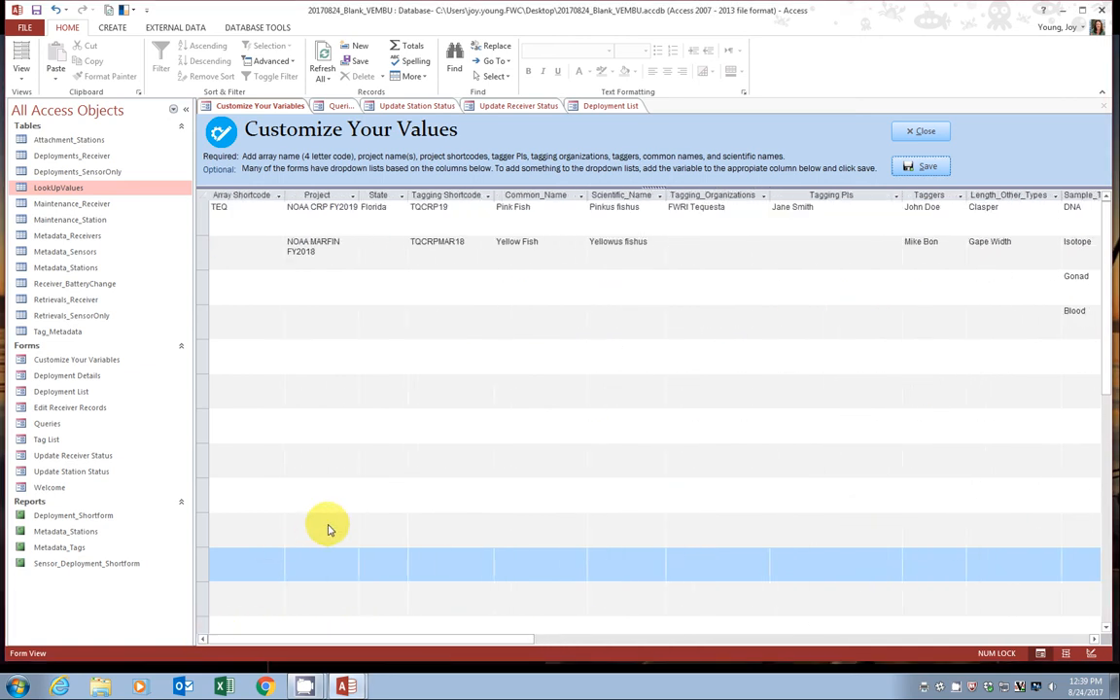